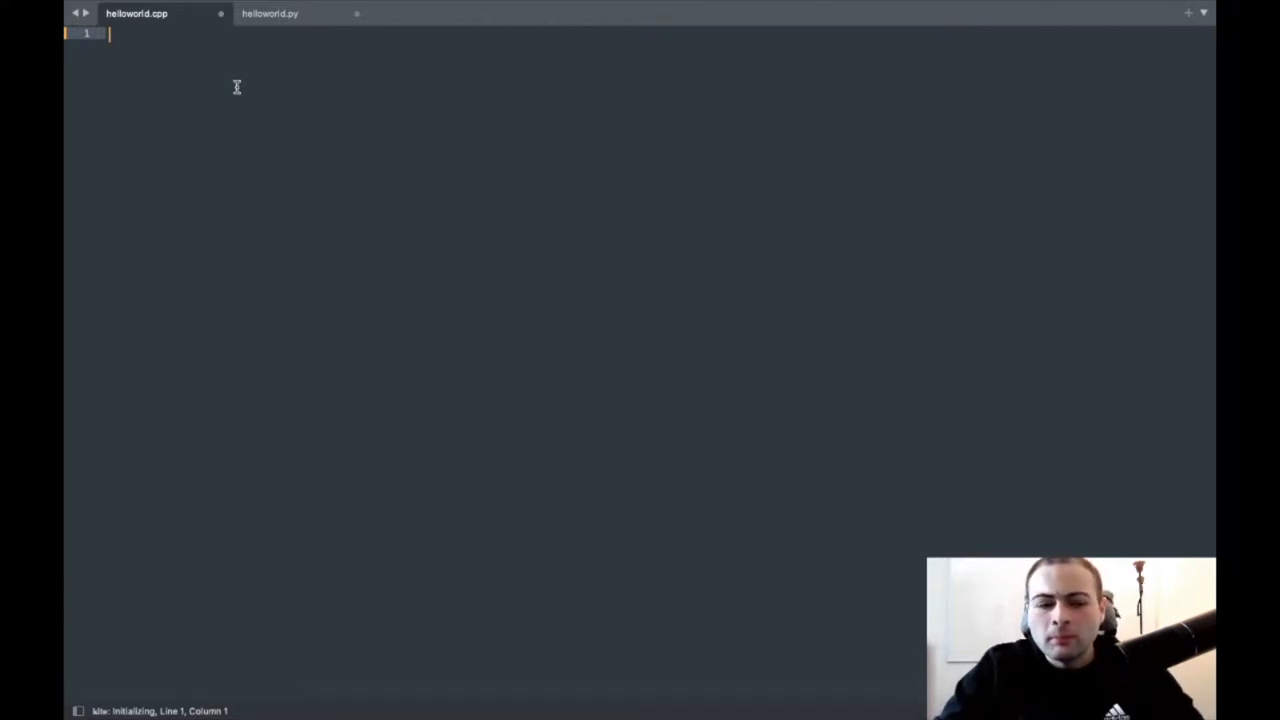
Step: In helloworld.py write print("Hello world") using the print completion
left_click(284, 12)
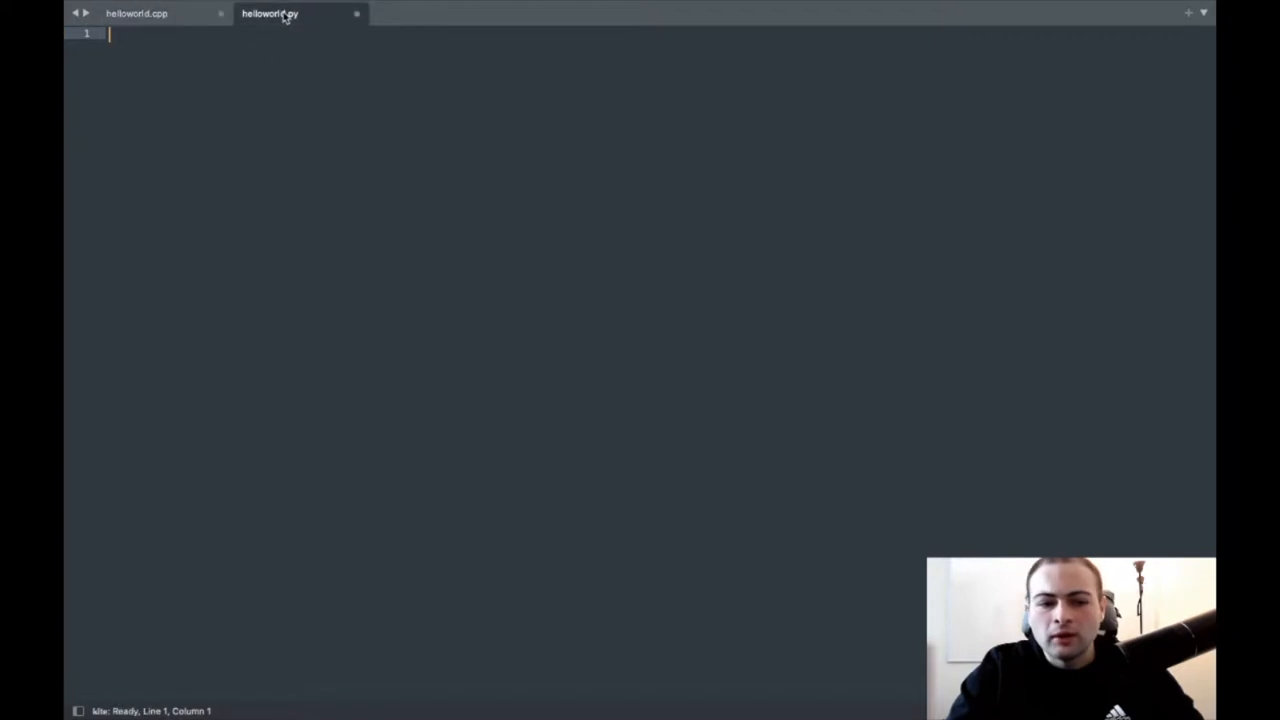
type("prin")
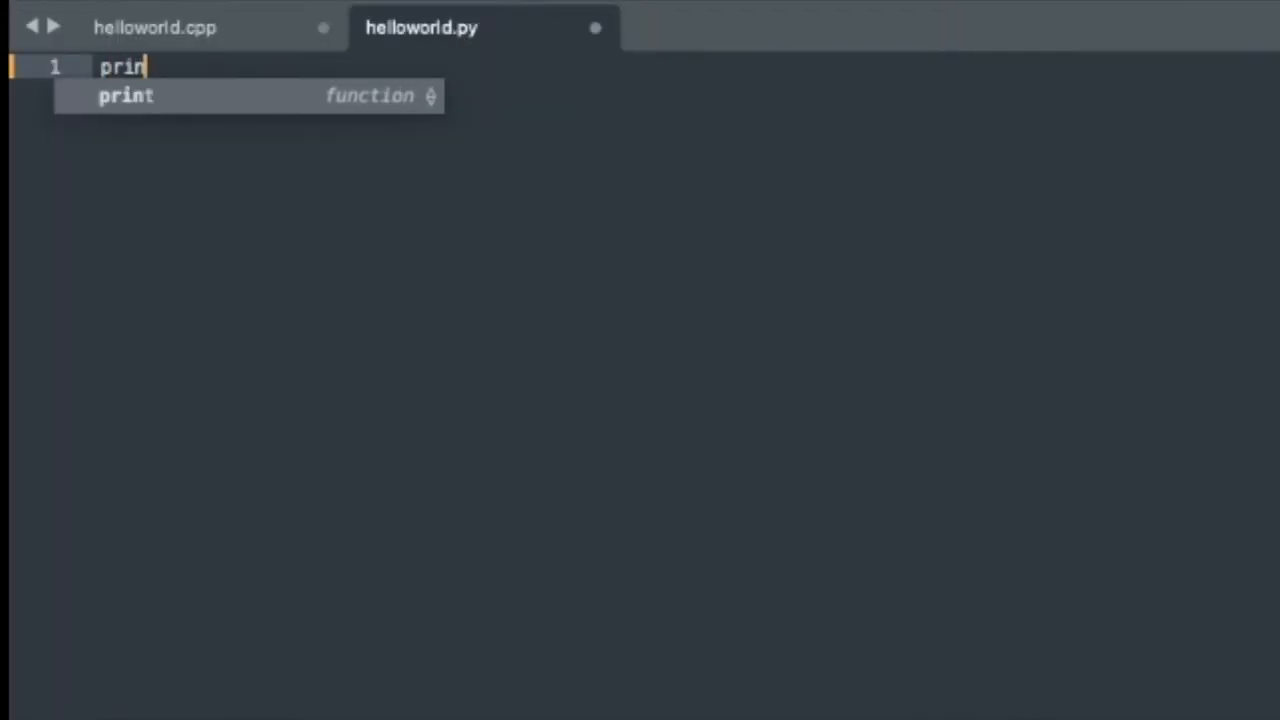
key("Tab")
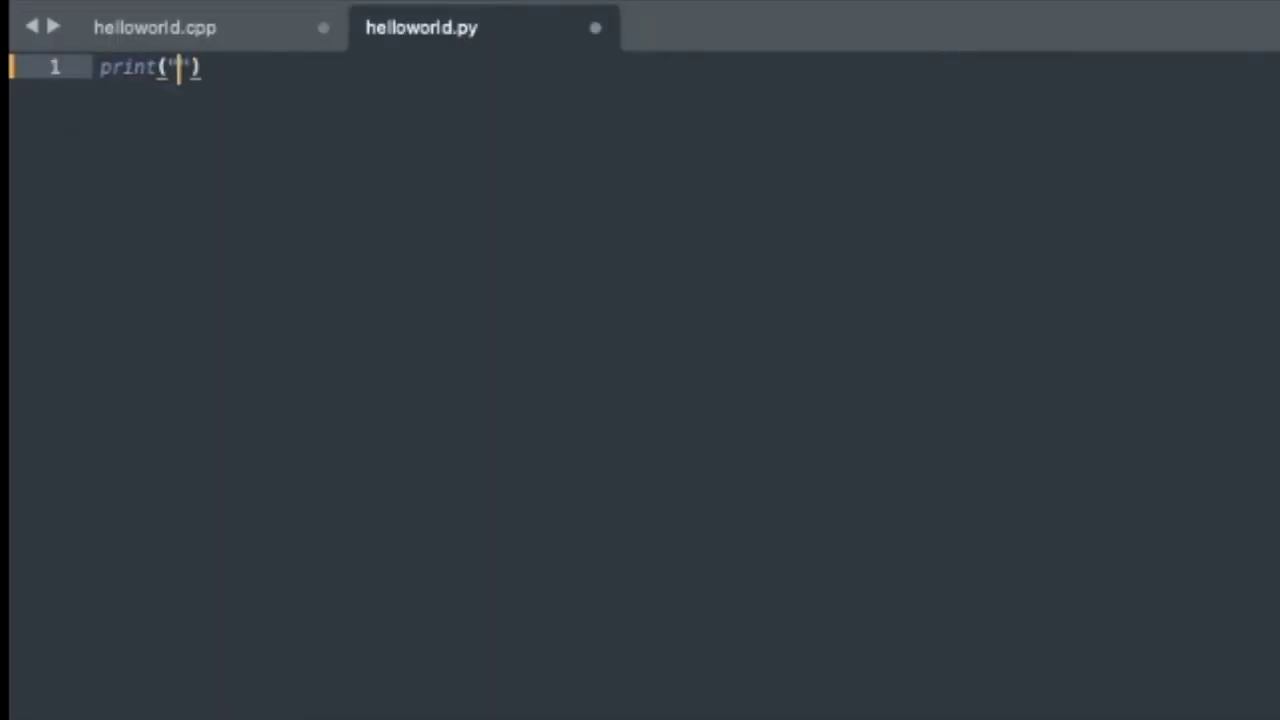
type("Hello worl")
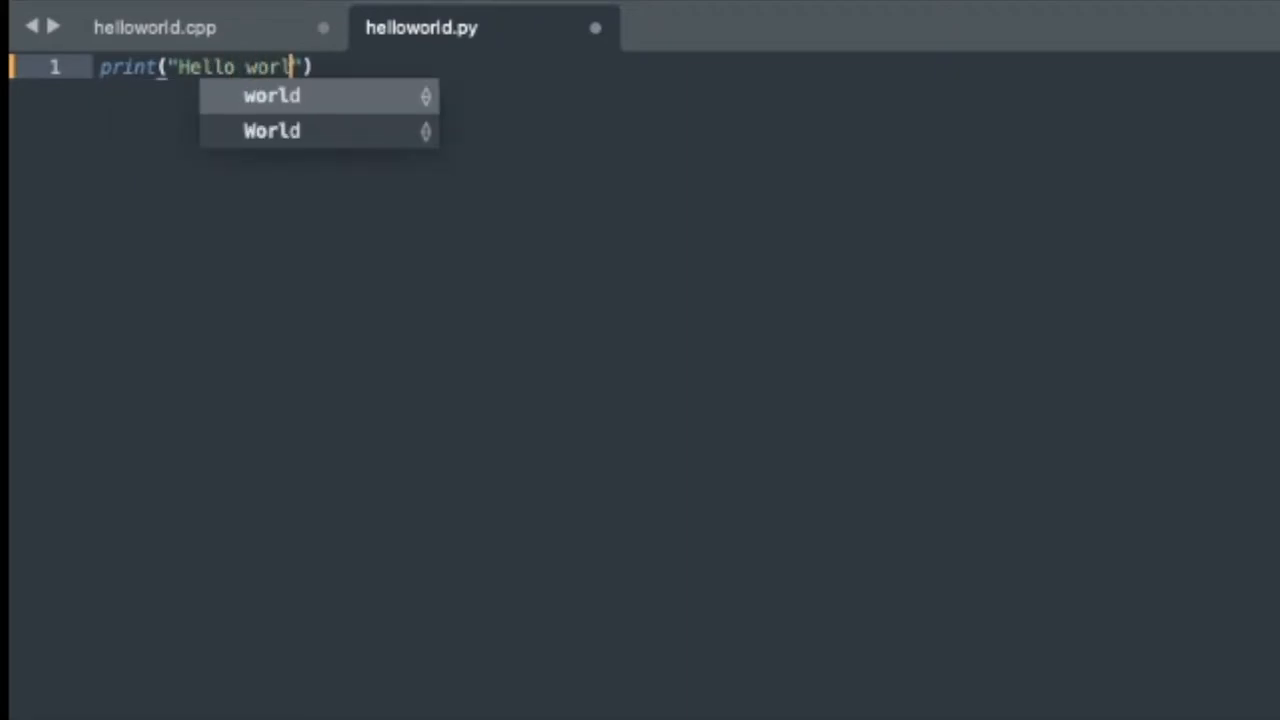
left_click(270, 96)
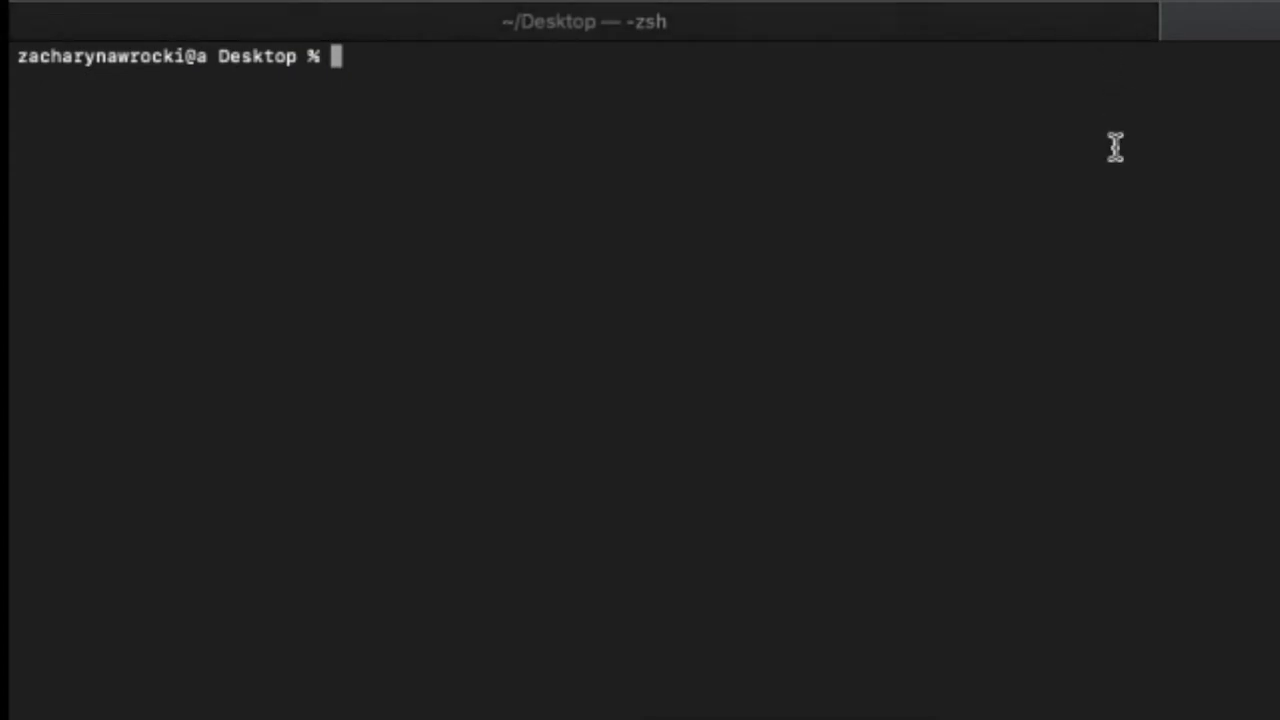
Step: Run python3 helloworld.py from the Desktop folder in Terminal
type("python3")
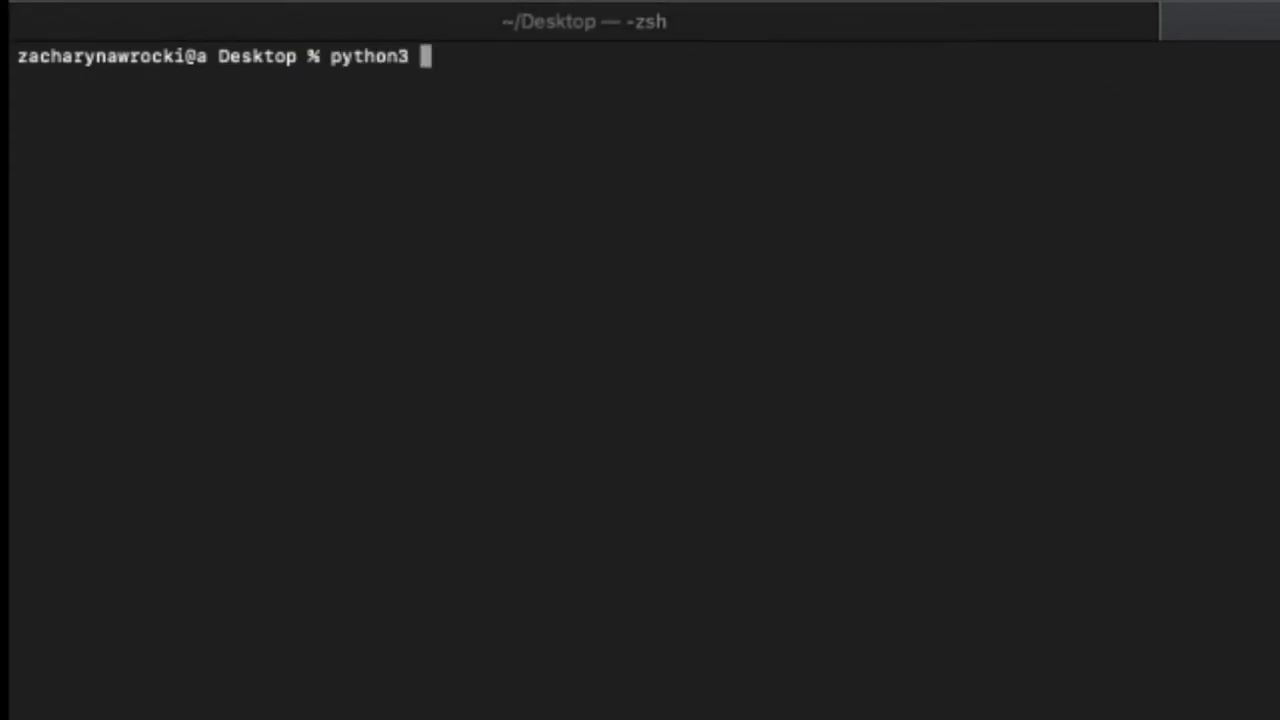
type("he")
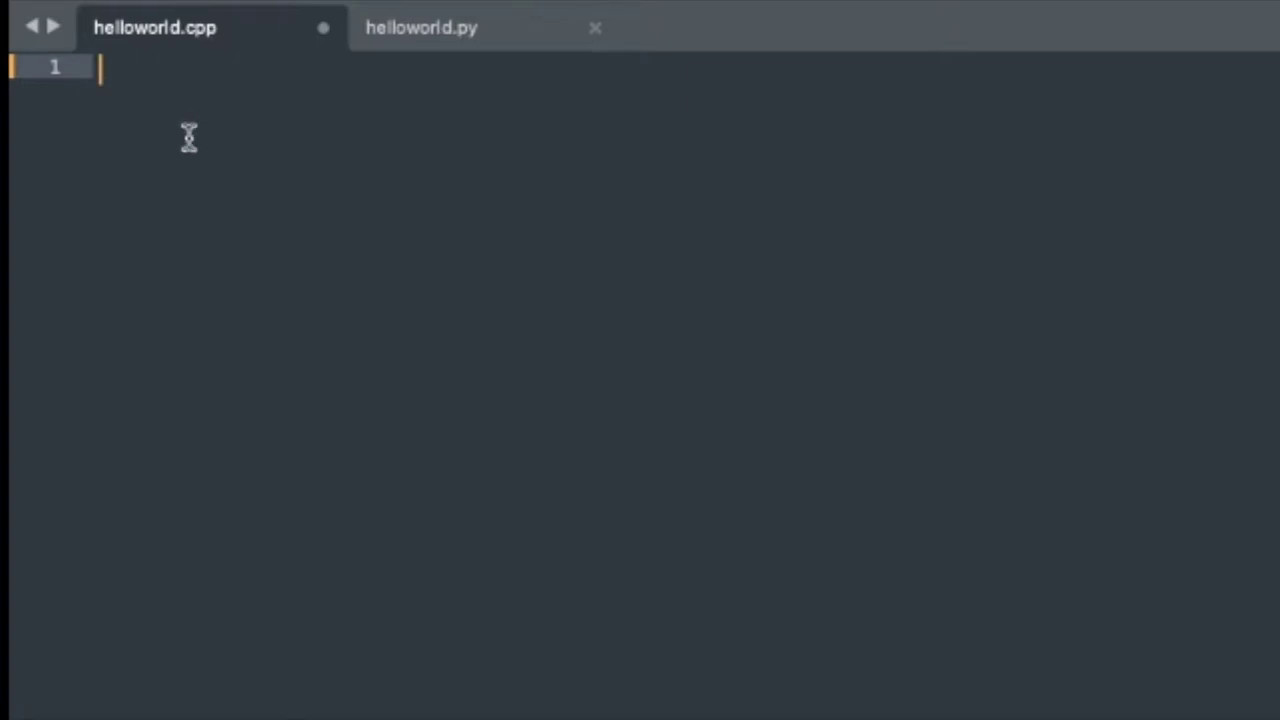
Step: Add #include <iostream> as the first line of helloworld.cpp, with blank lines below
type("#incle")
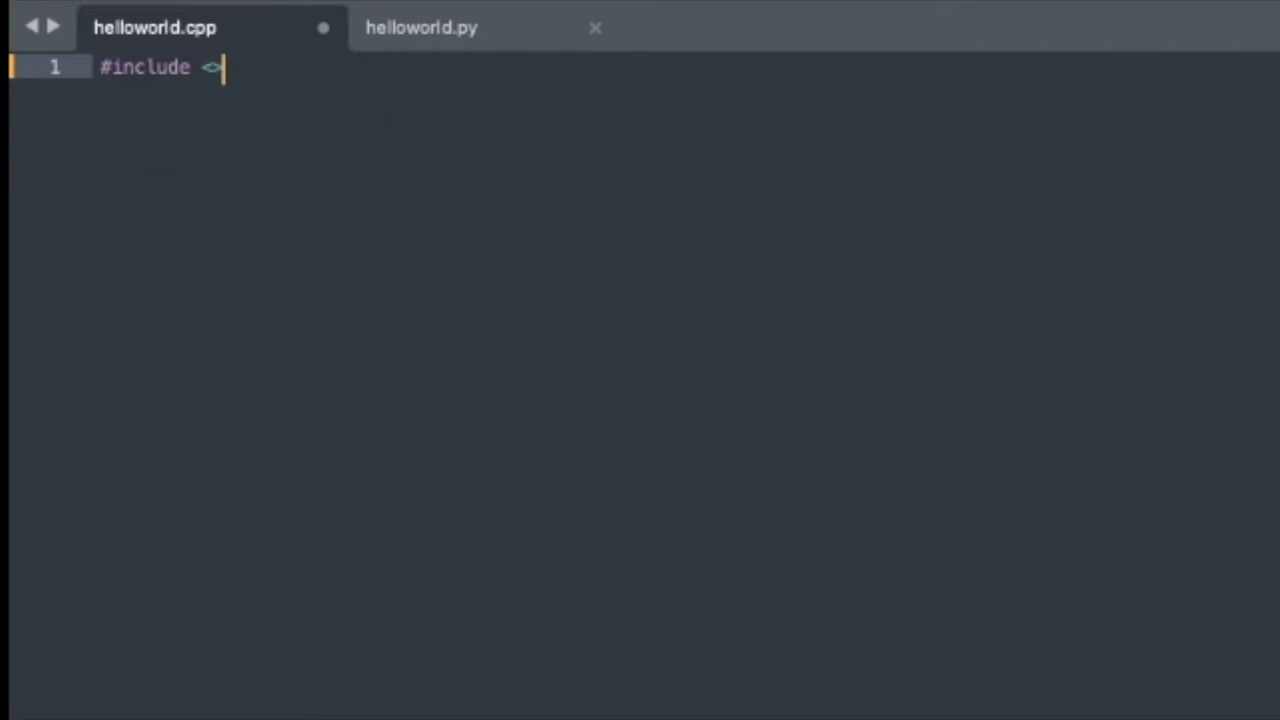
type("<iostream")
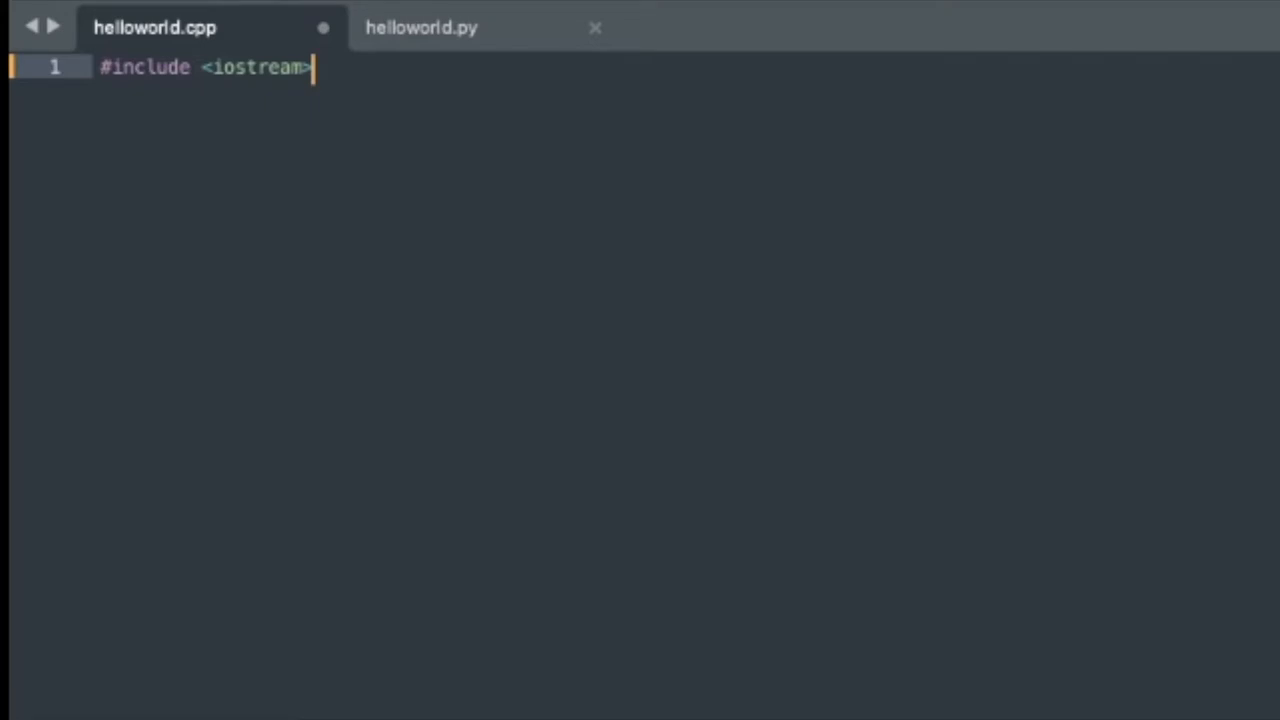
key("Enter")
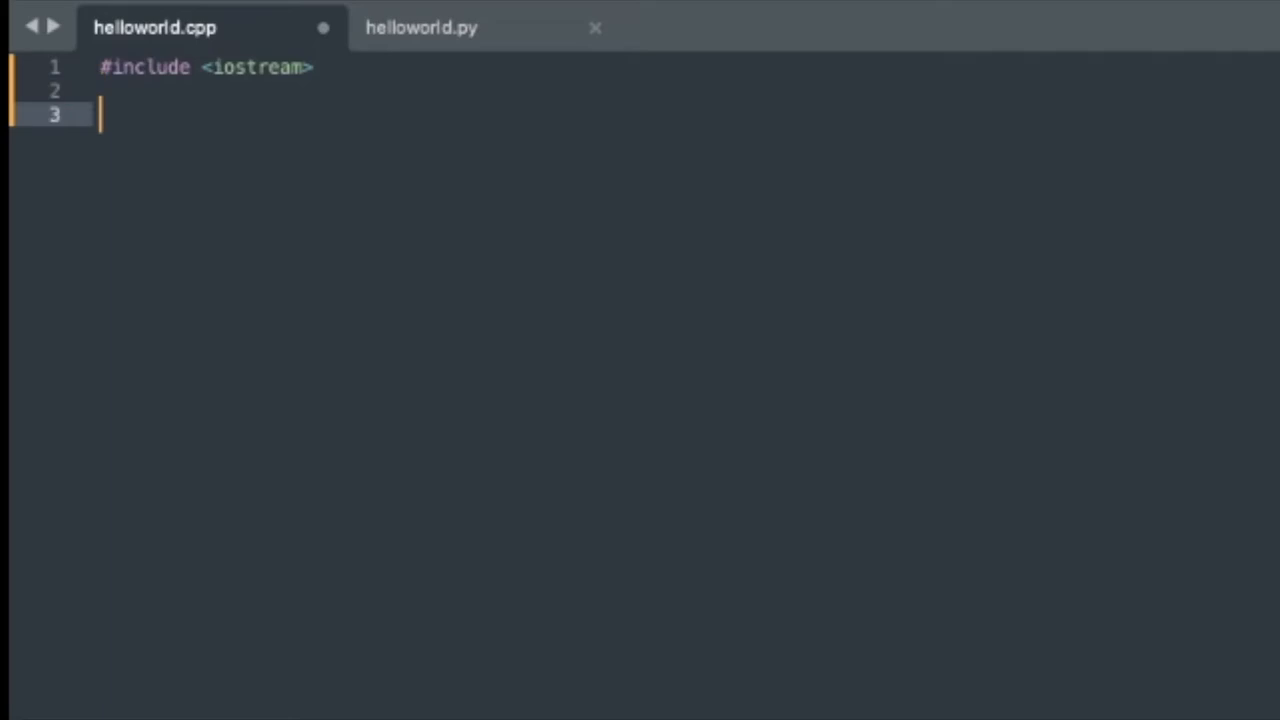
Step: Write int main() with std::cout << "Hello World" << std::endl; and return 0;
type("int main() {")
type("intretu")
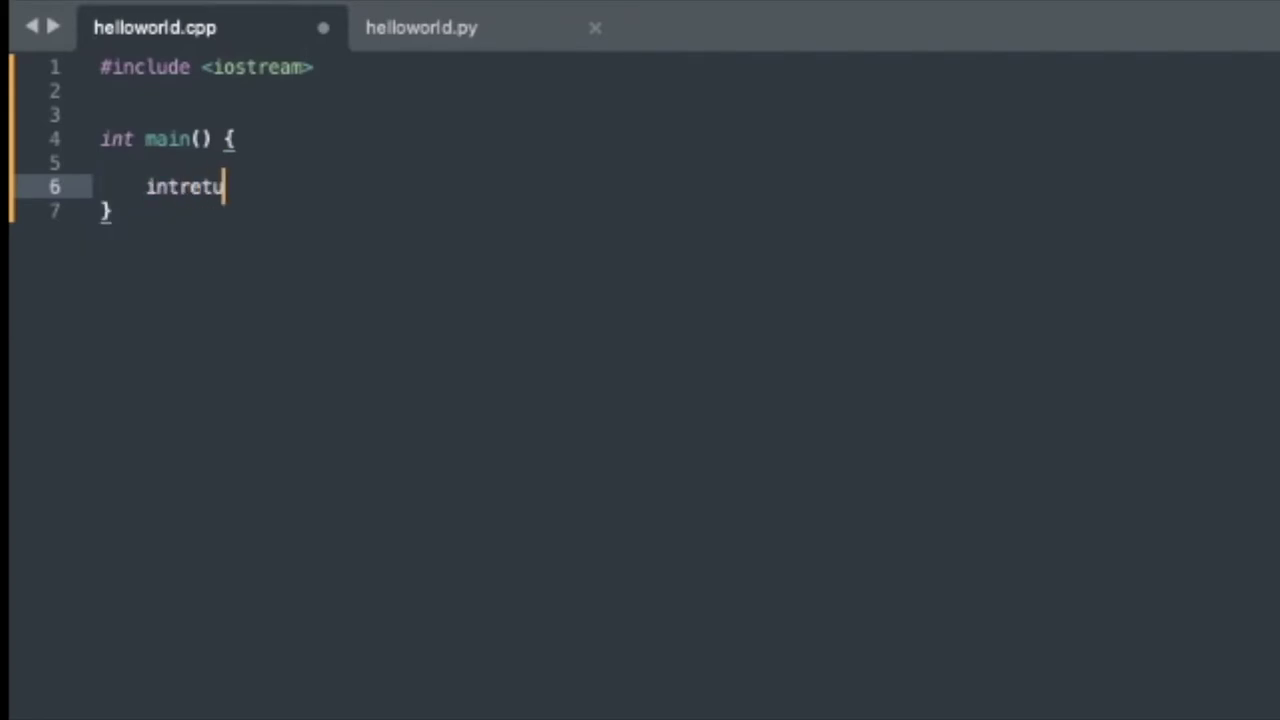
key("Backspace")
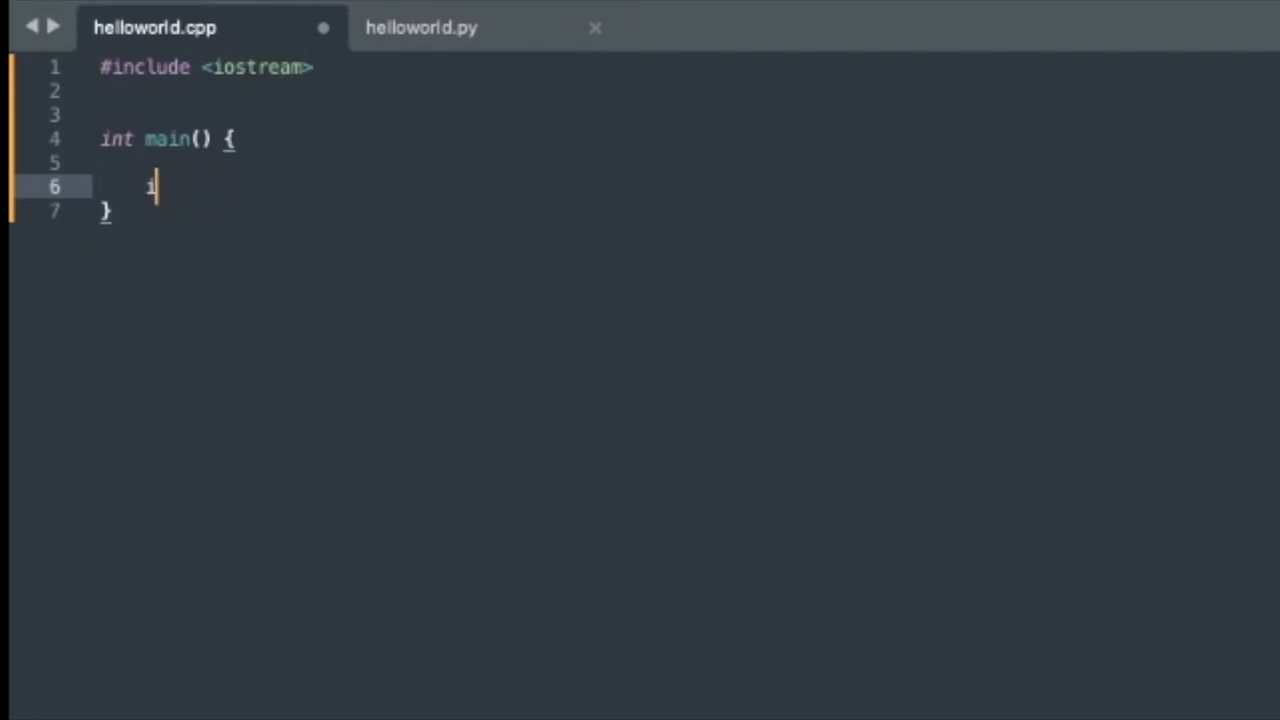
type("return 0;")
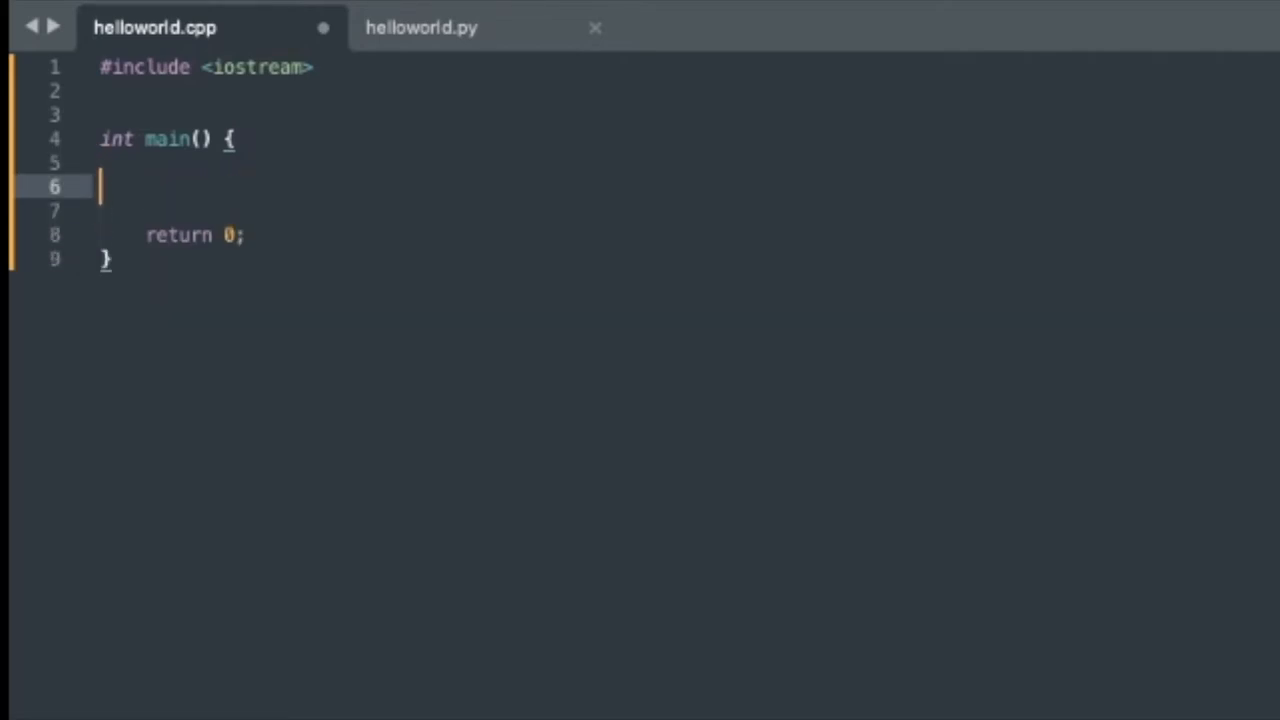
type("std::cout")
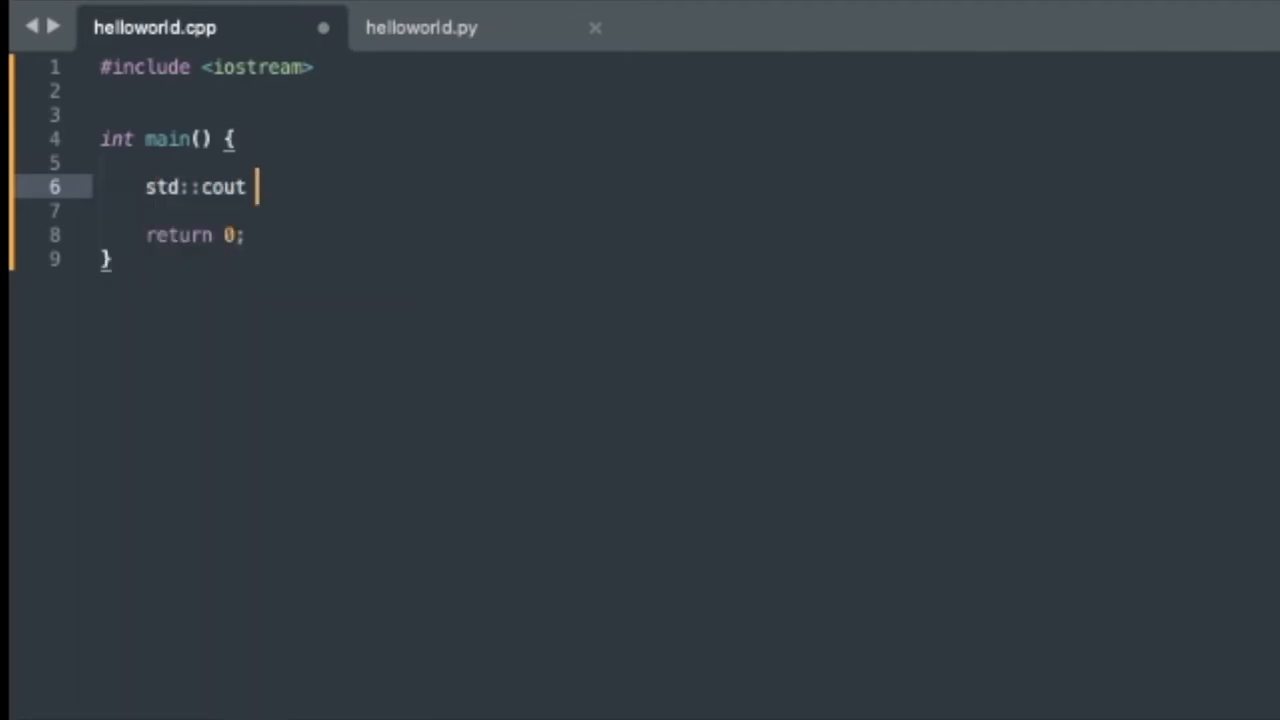
type("<< std")
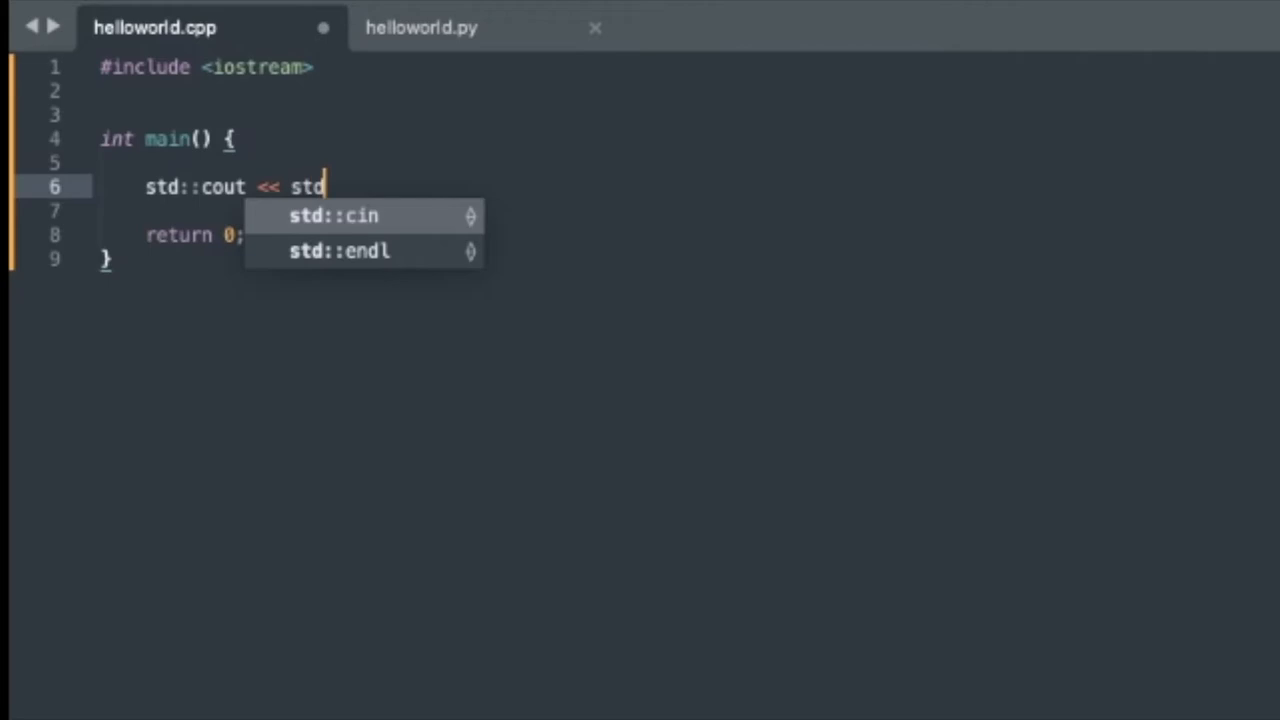
type("\"H")
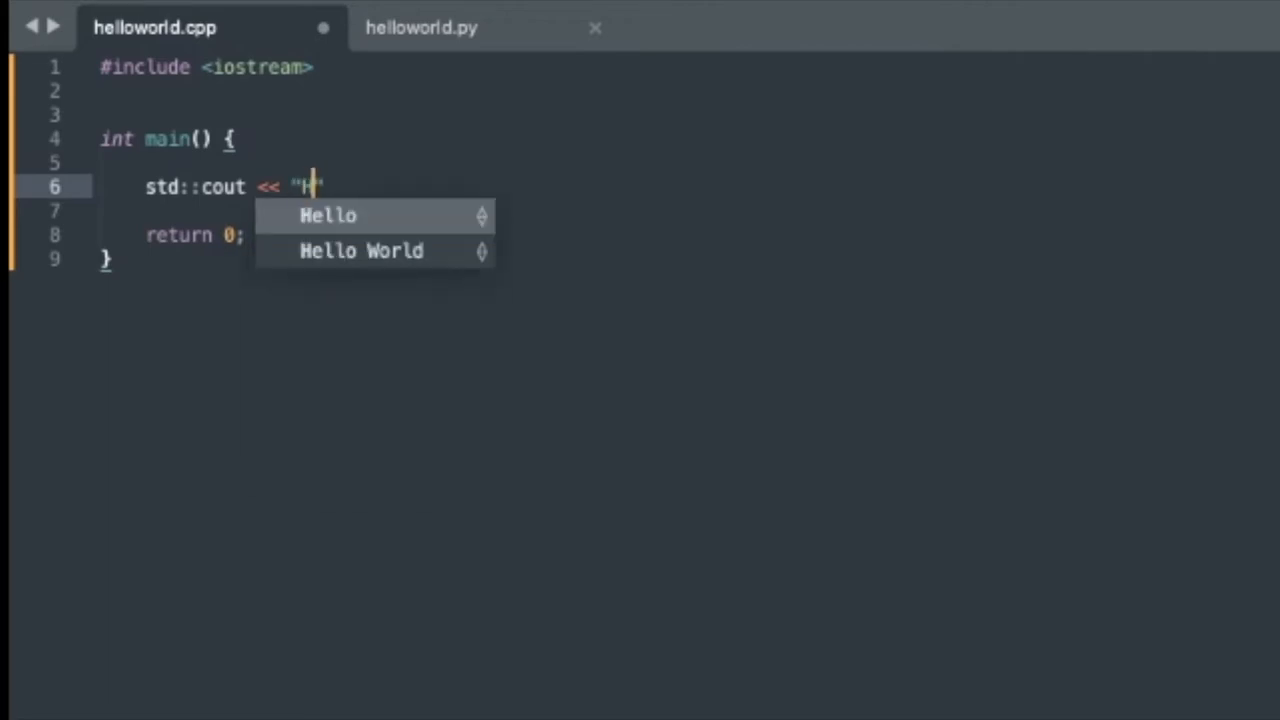
type("ello World")
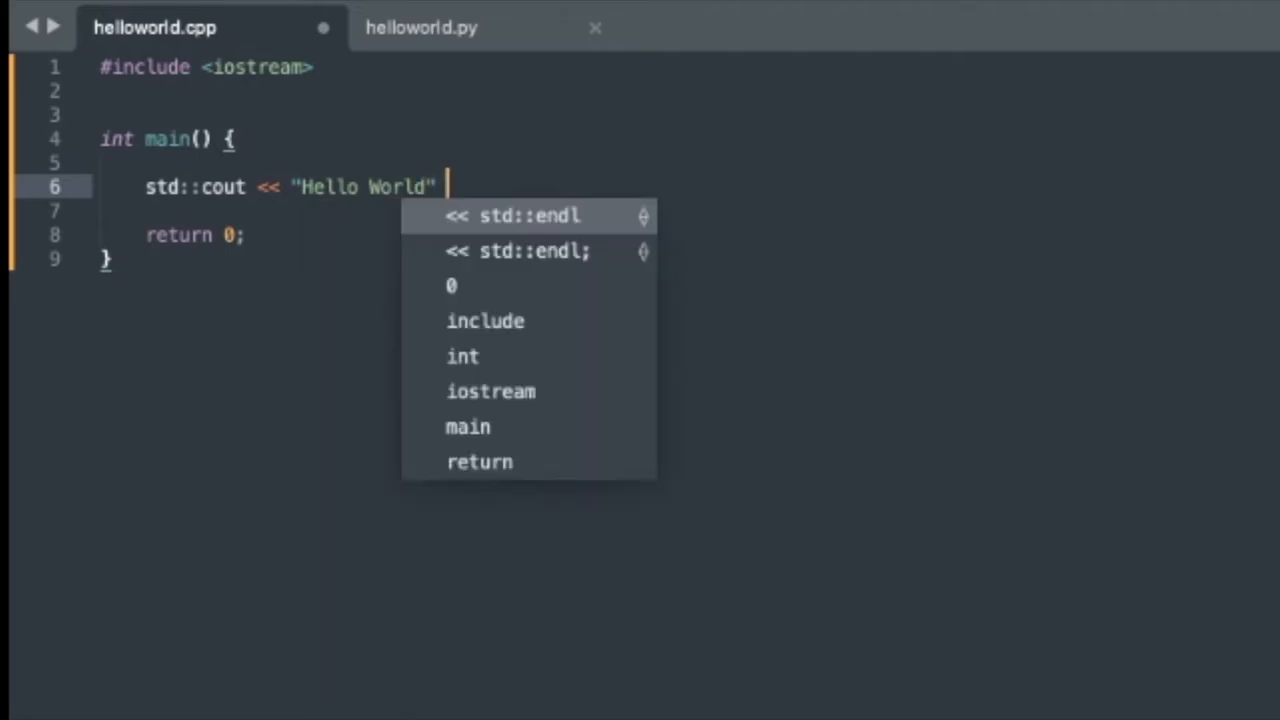
type("<< std::endl;")
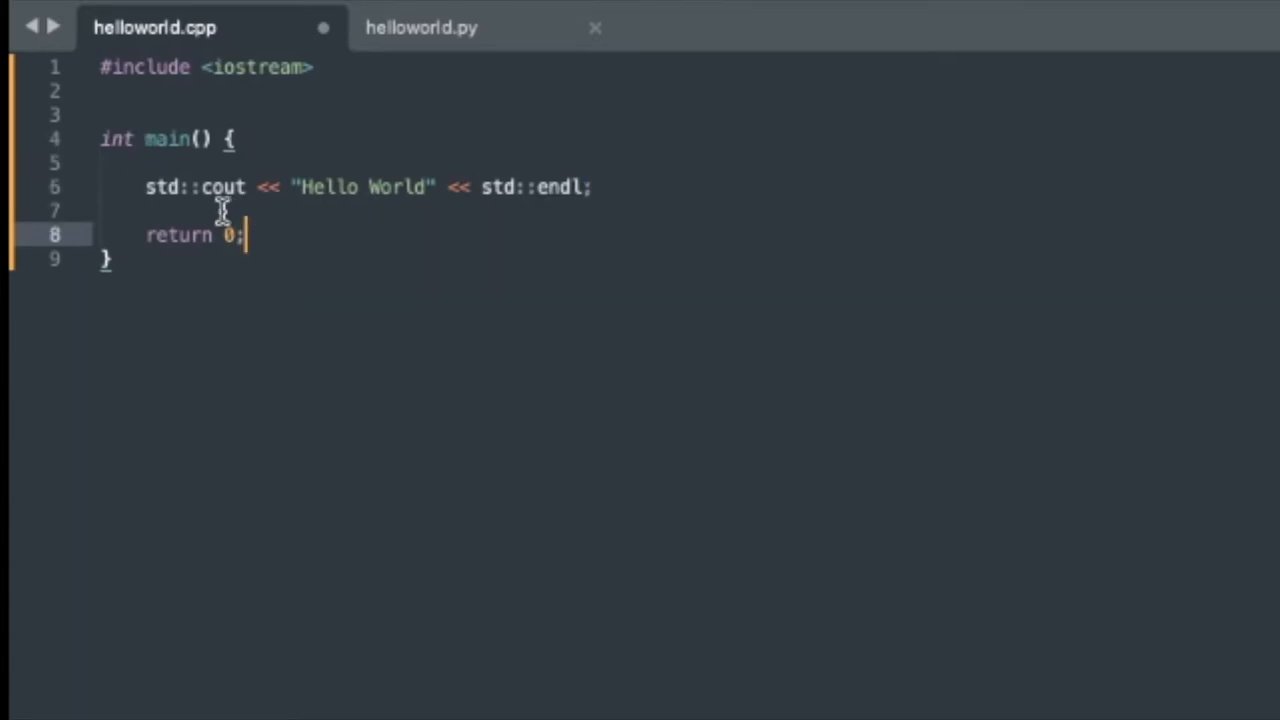
mouse_move(180, 190)
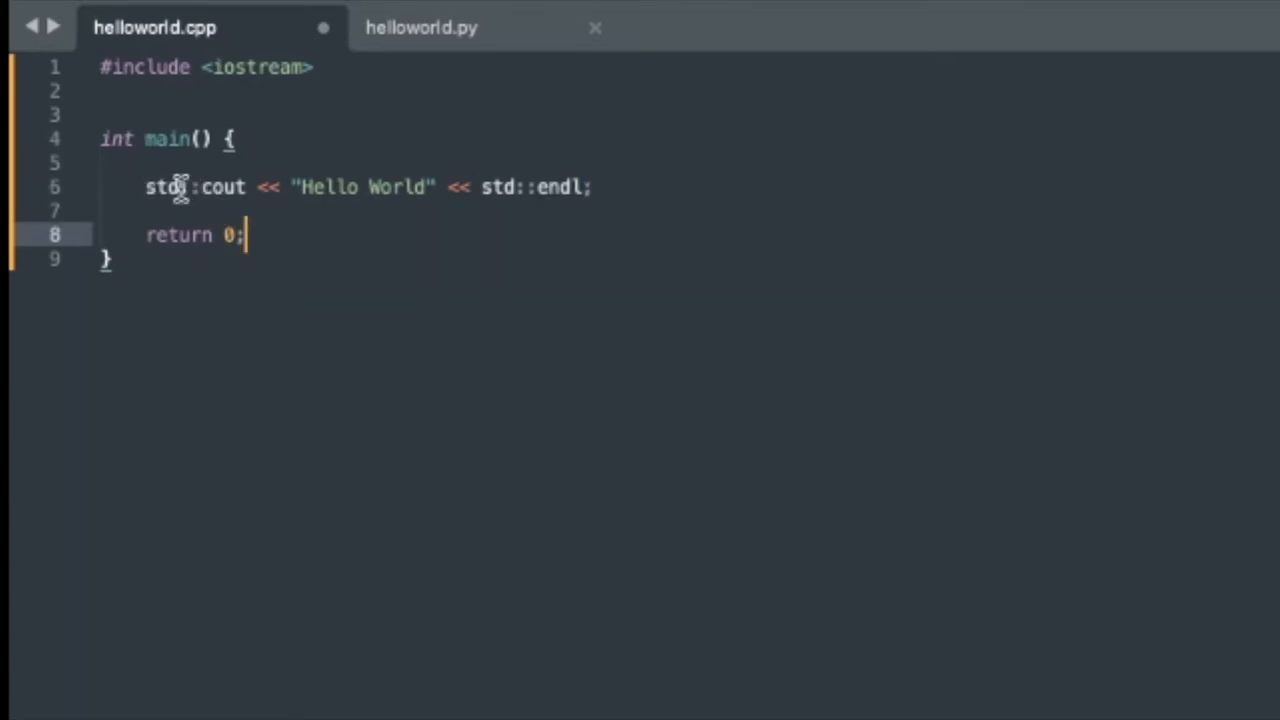
double_click(168, 188)
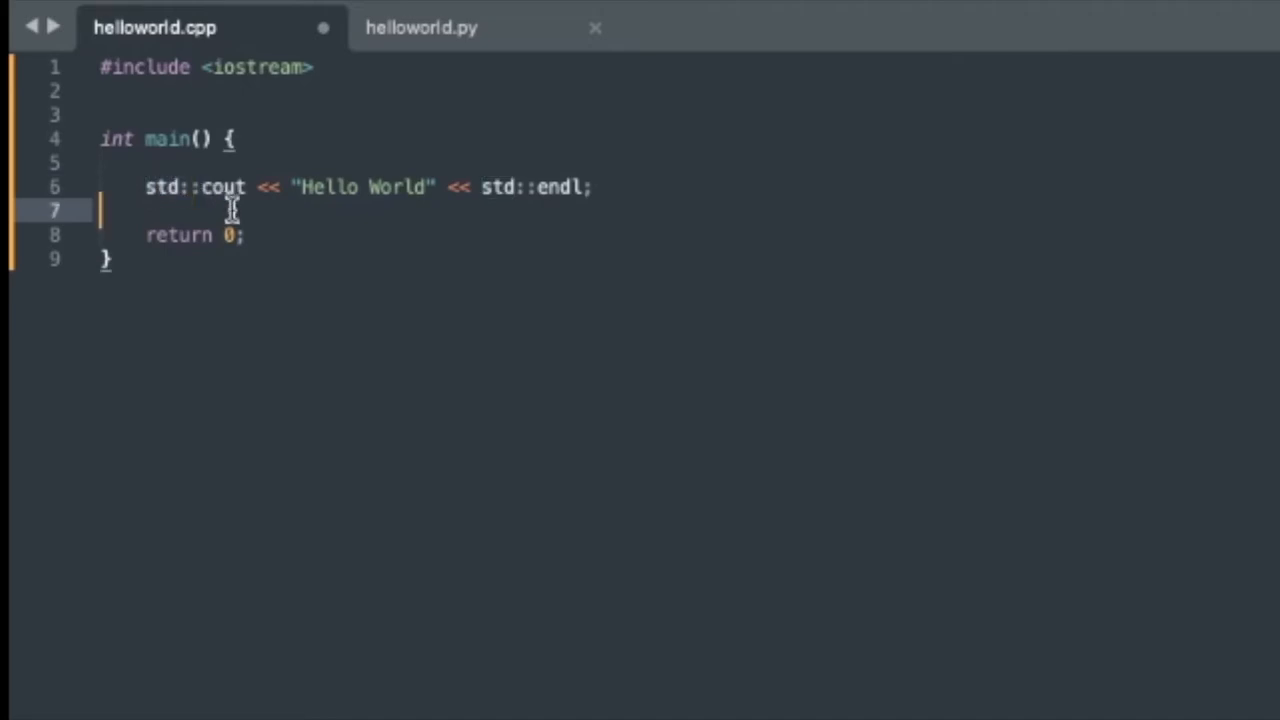
mouse_move(228, 200)
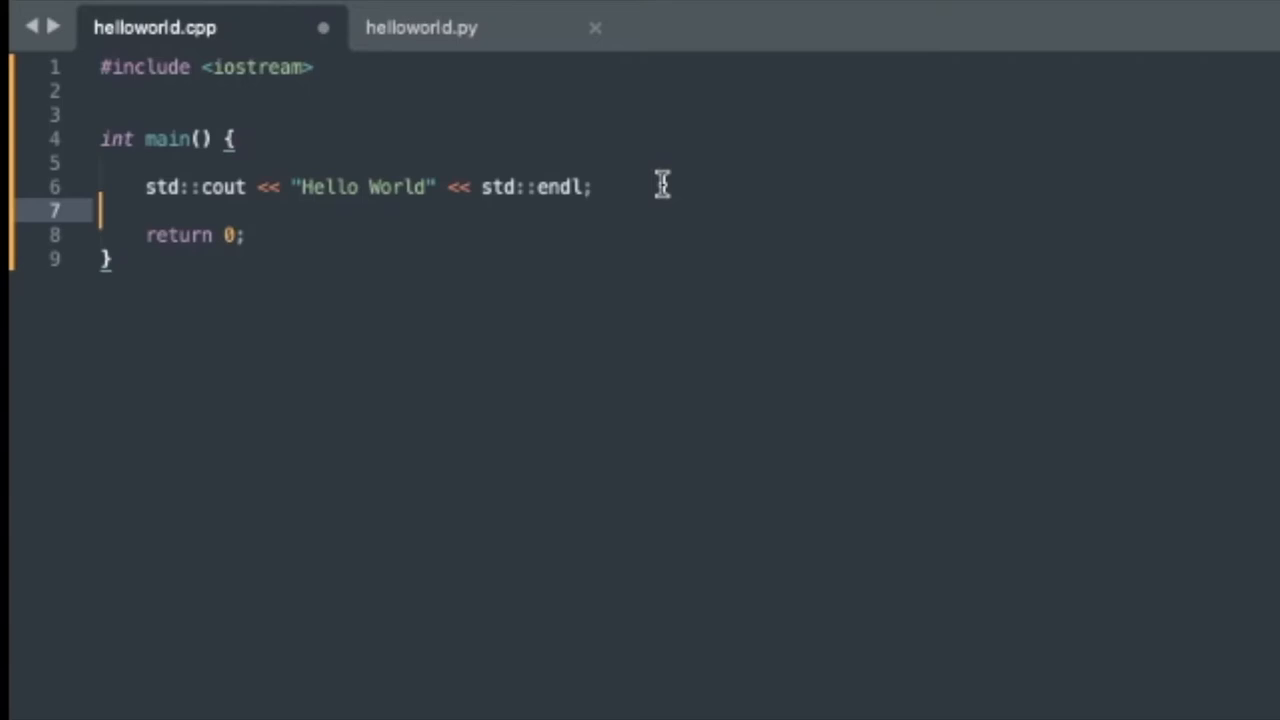
left_click(590, 186)
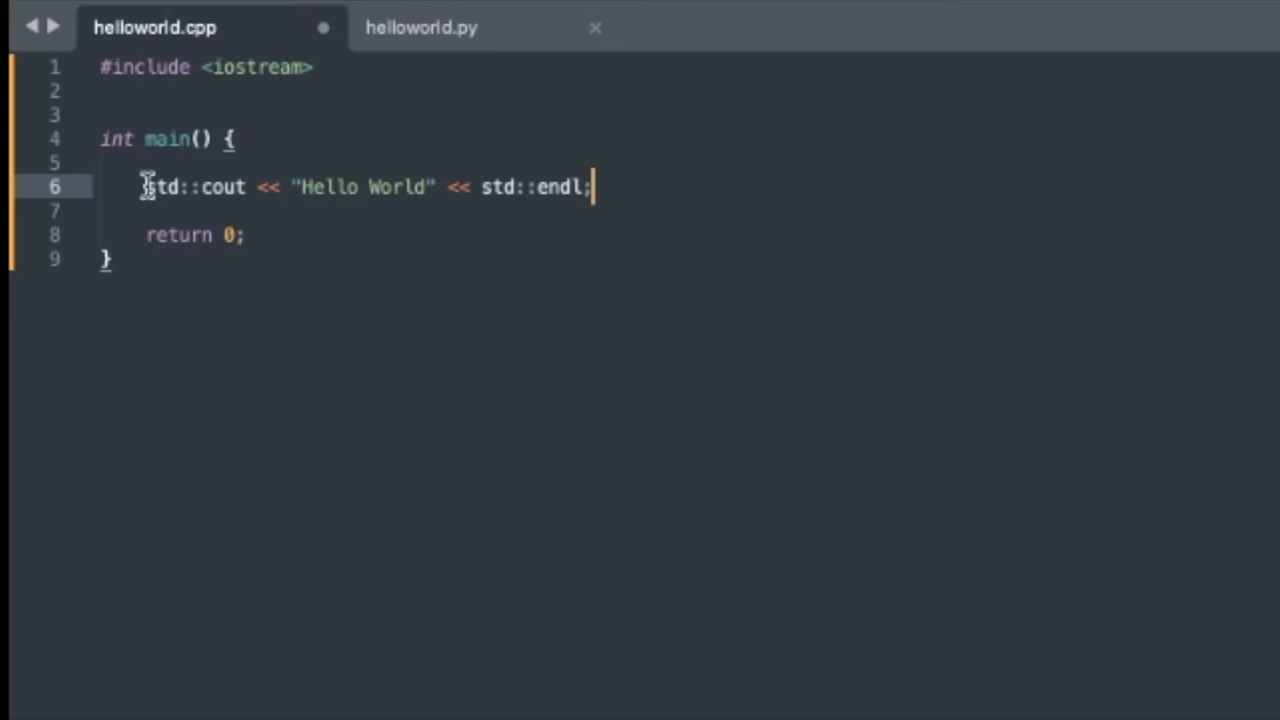
left_click(248, 234)
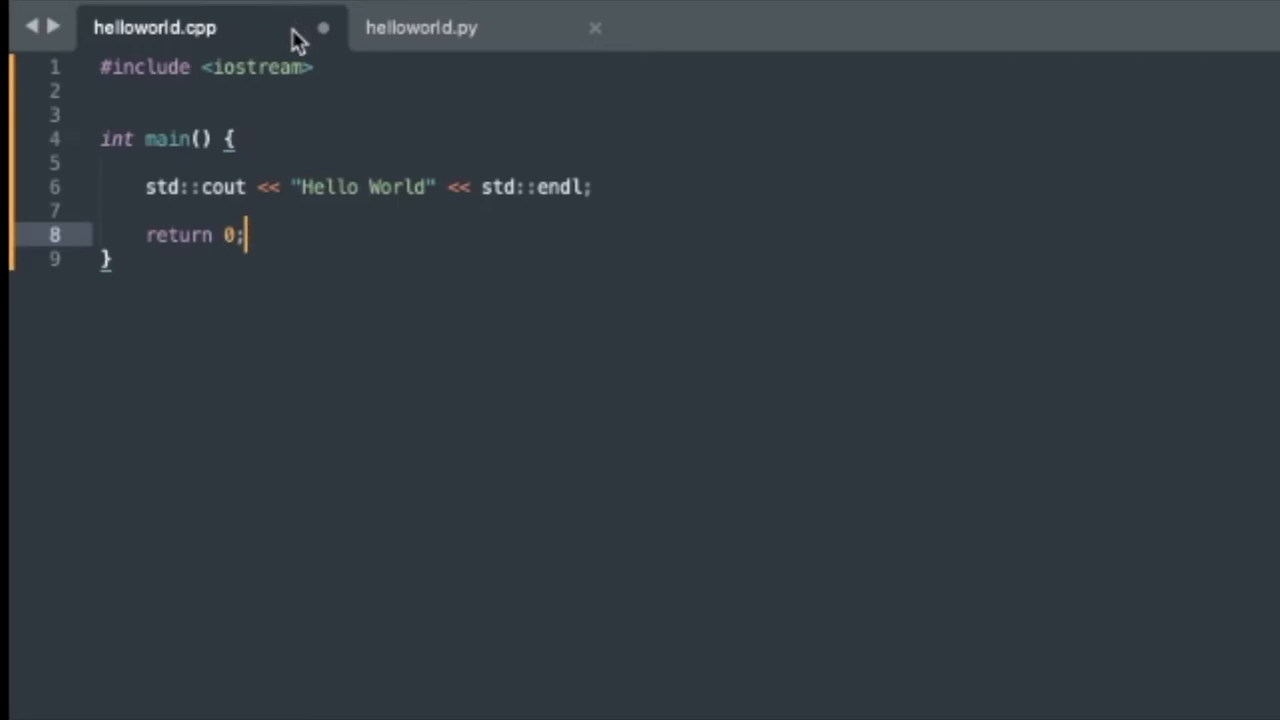
double_click(170, 138)
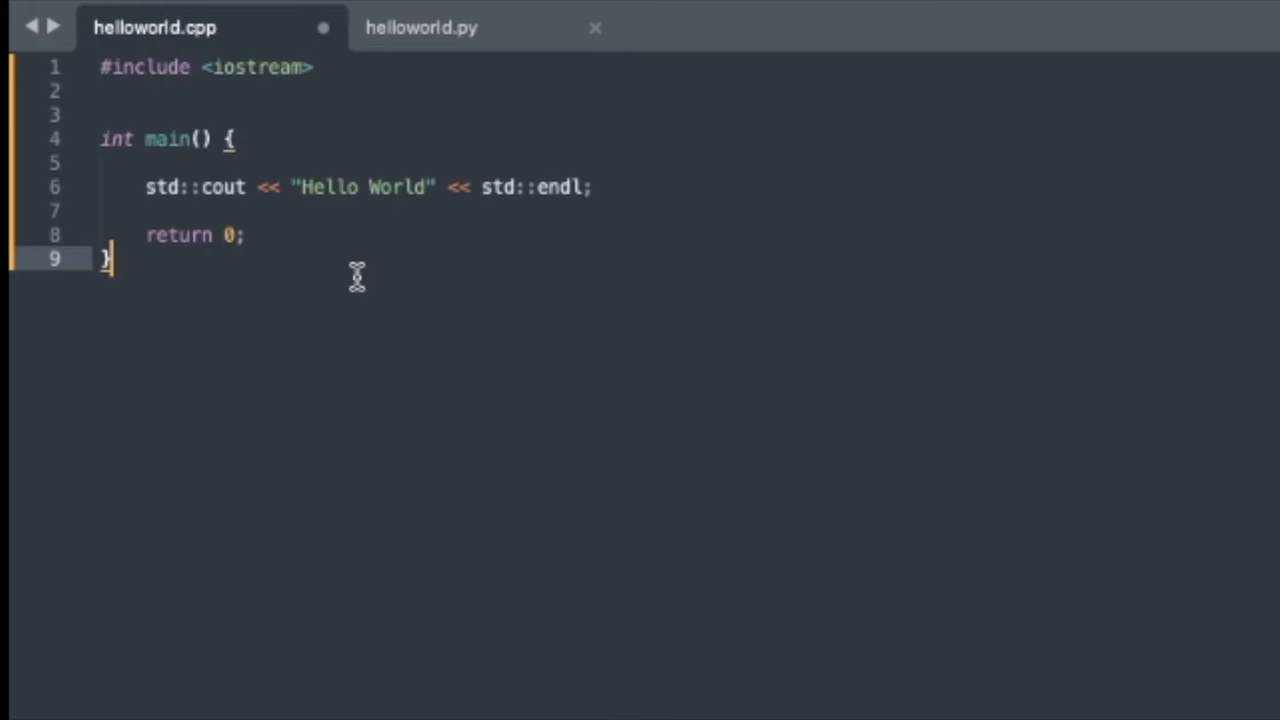
mouse_move(148, 236)
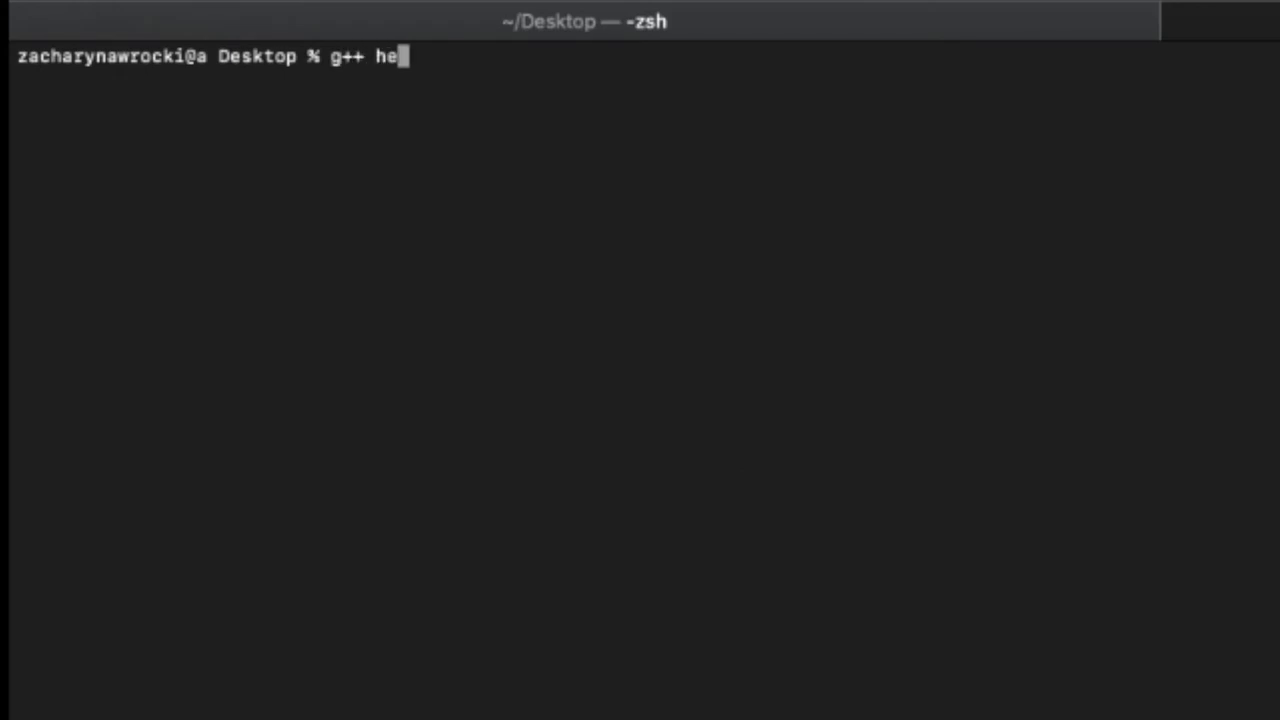
Step: Compile with g++ helloworld.cpp and run ./a.out to print Hello World
type("lloworld.cpp")
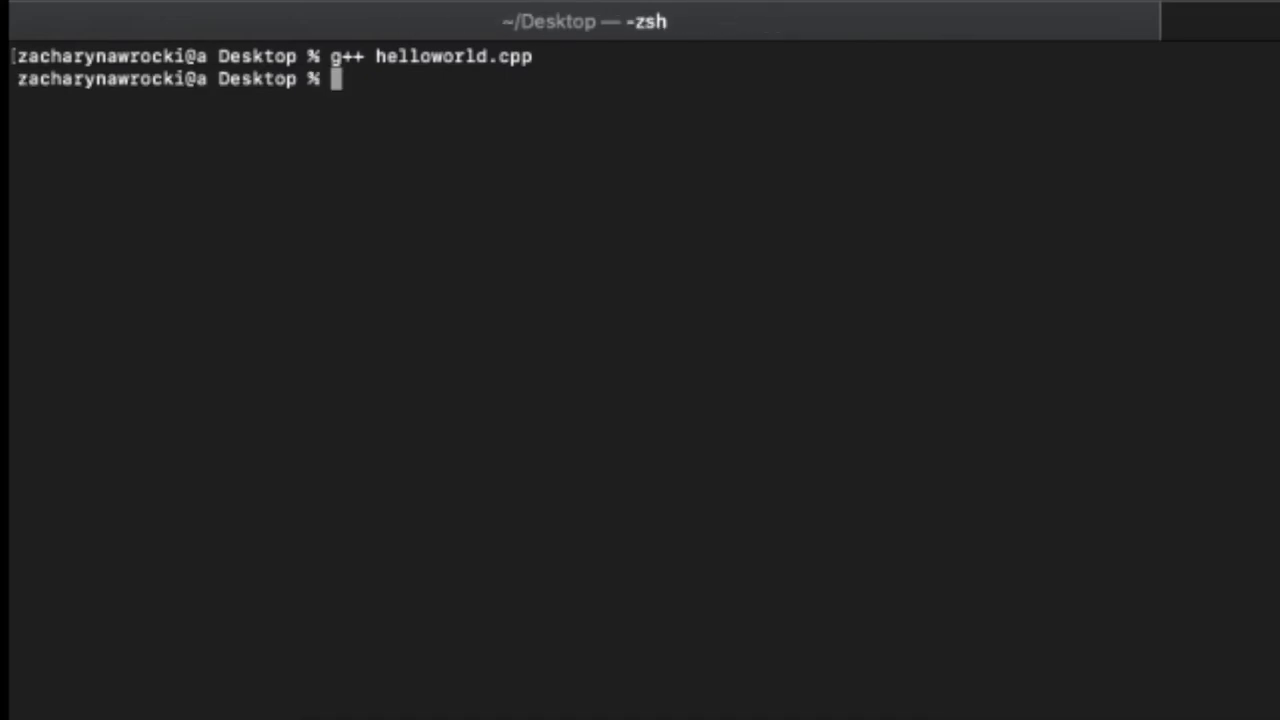
type("./")
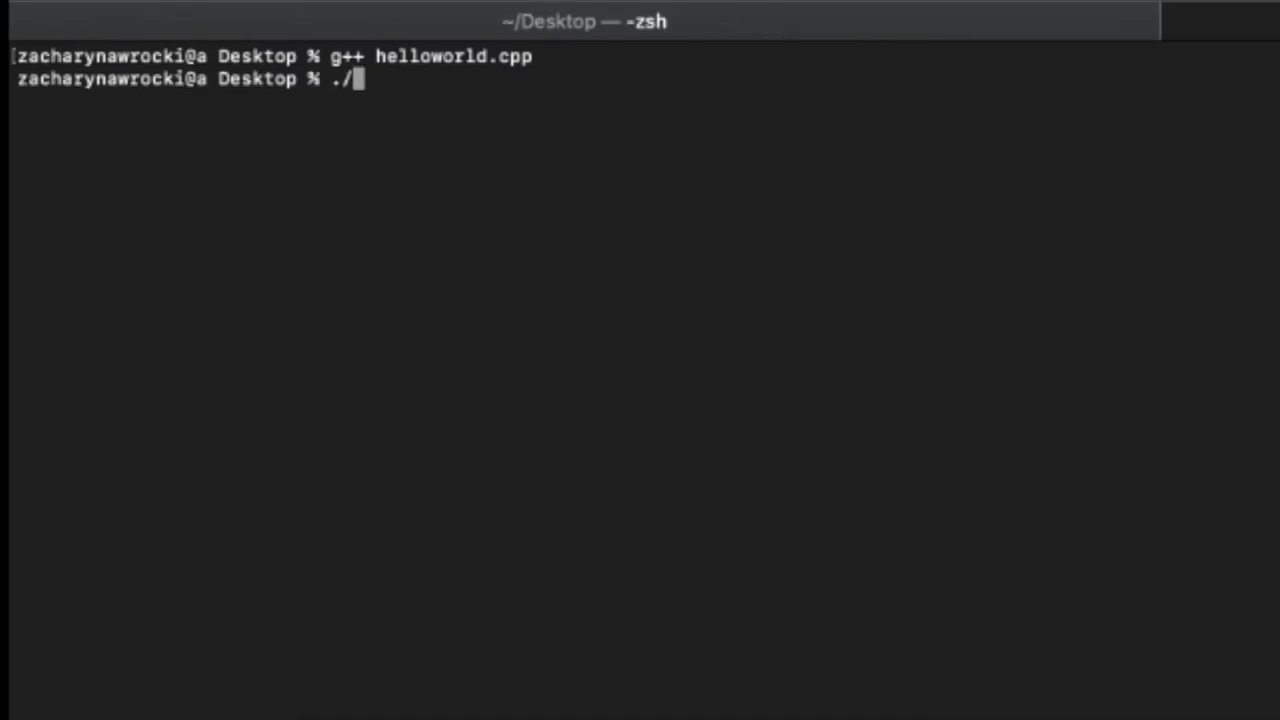
type("a.out")
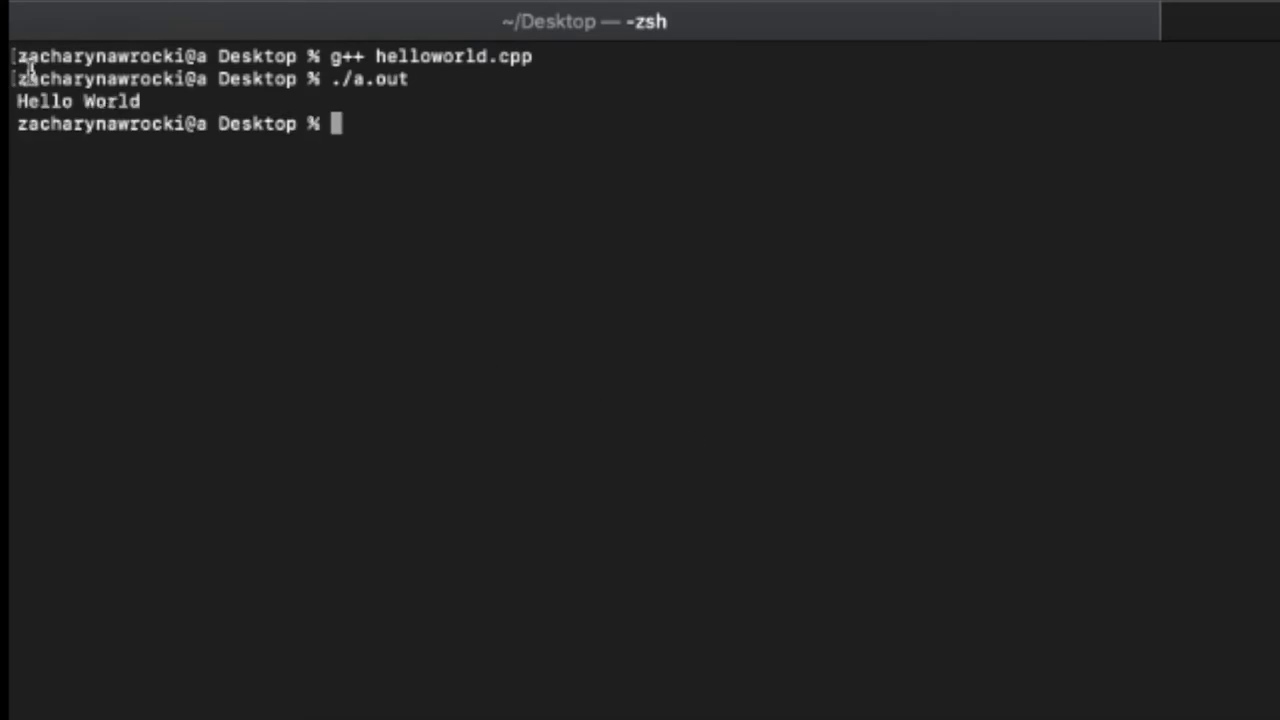
mouse_move(60, 98)
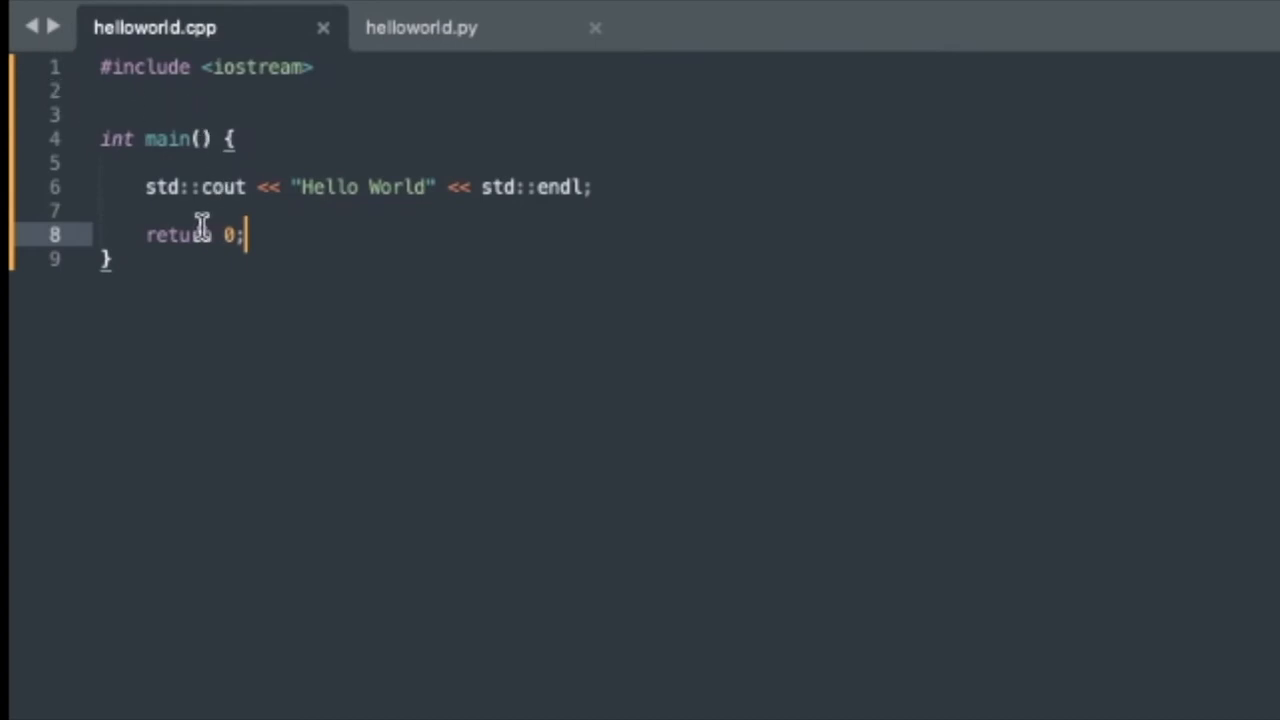
mouse_move(196, 188)
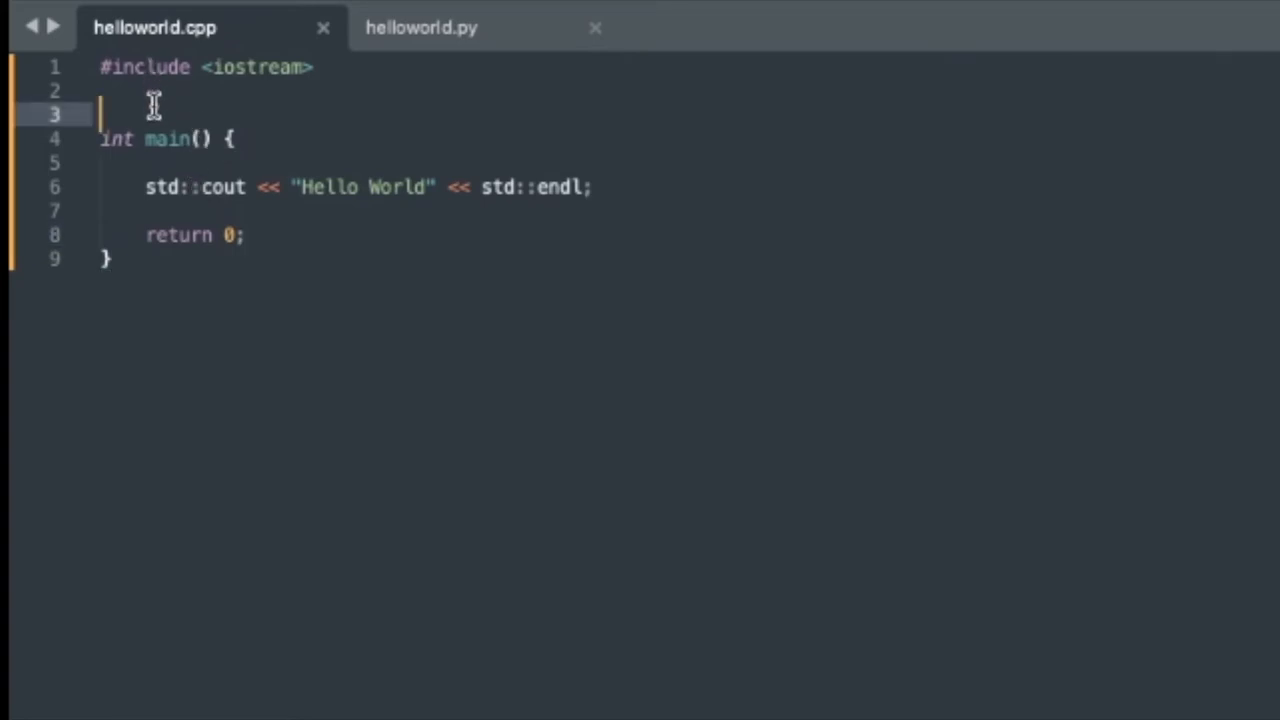
Step: Add using namespace std; and remove the std:: prefixes from cout and endl
type("us")
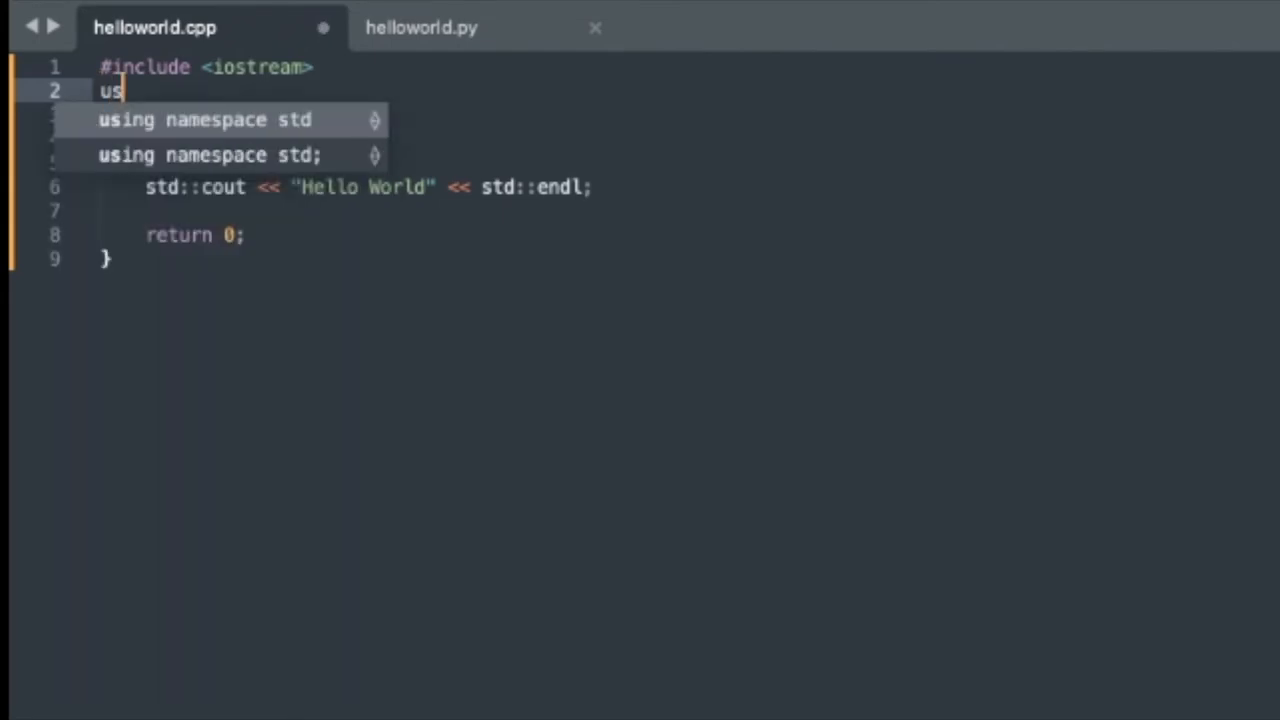
type("ing namespace std;")
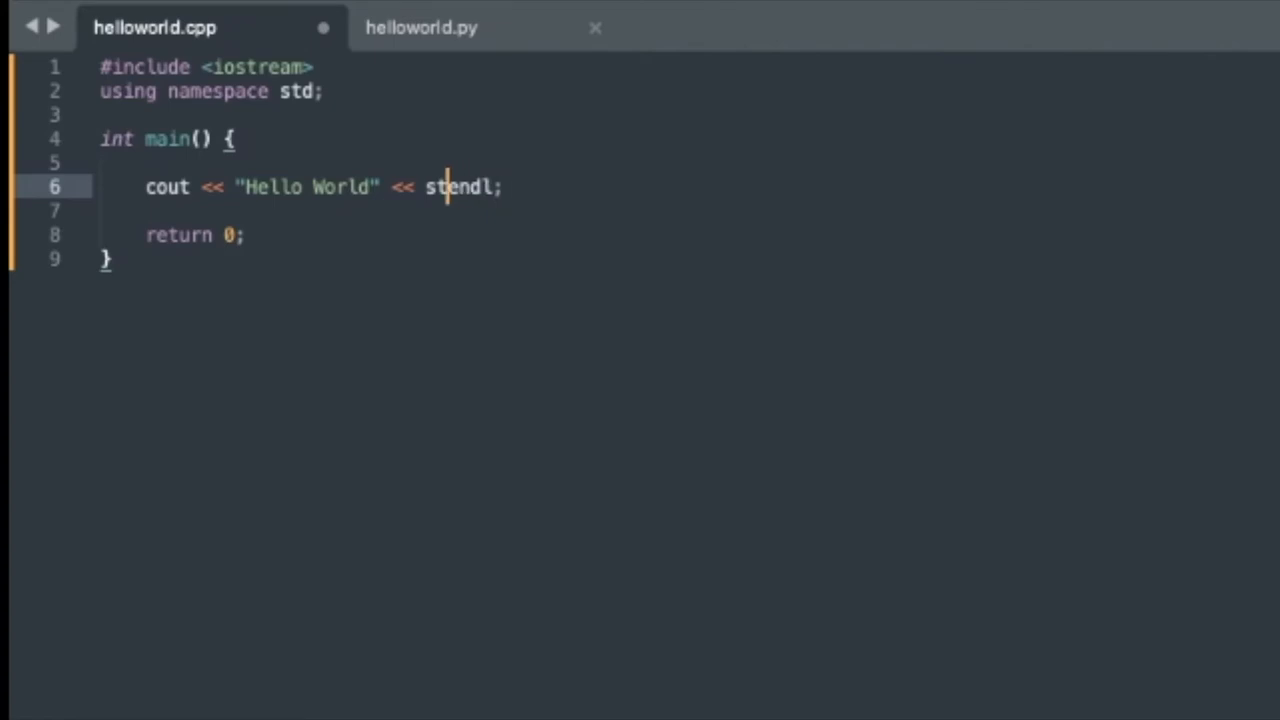
key("Backspace")
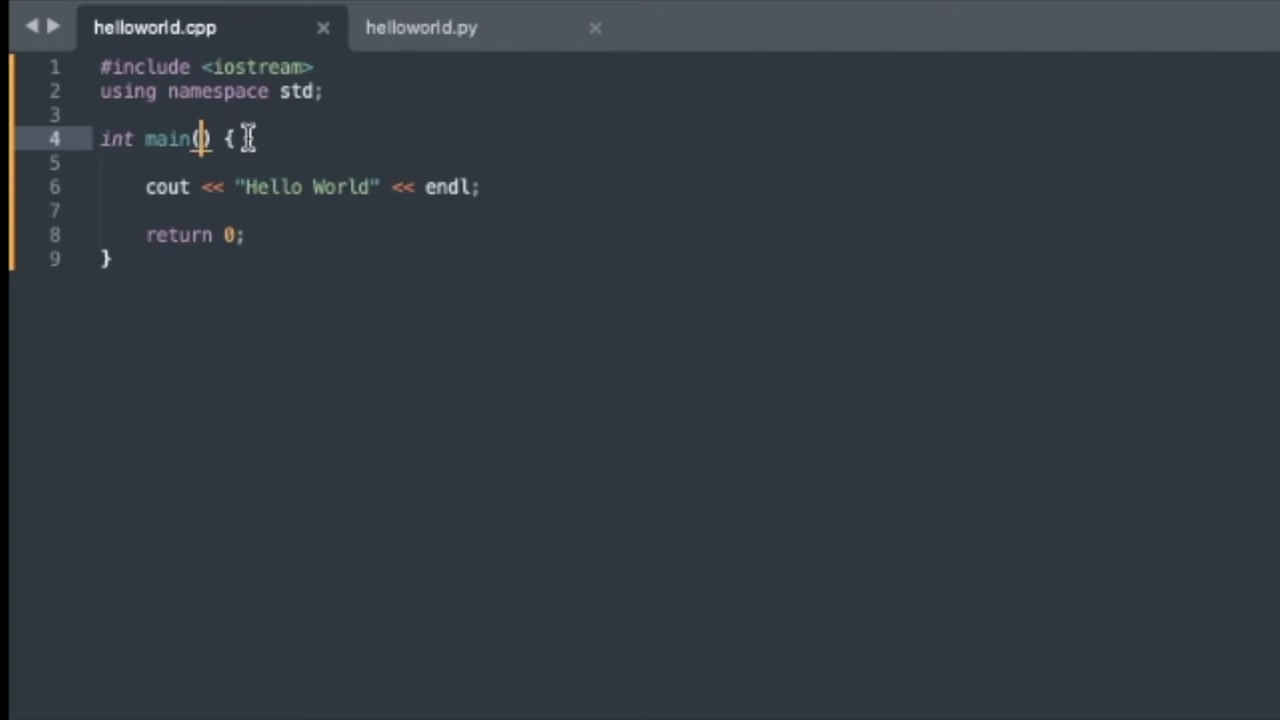
Step: Change main's signature to main(int argc, char* argv[])
type("int")
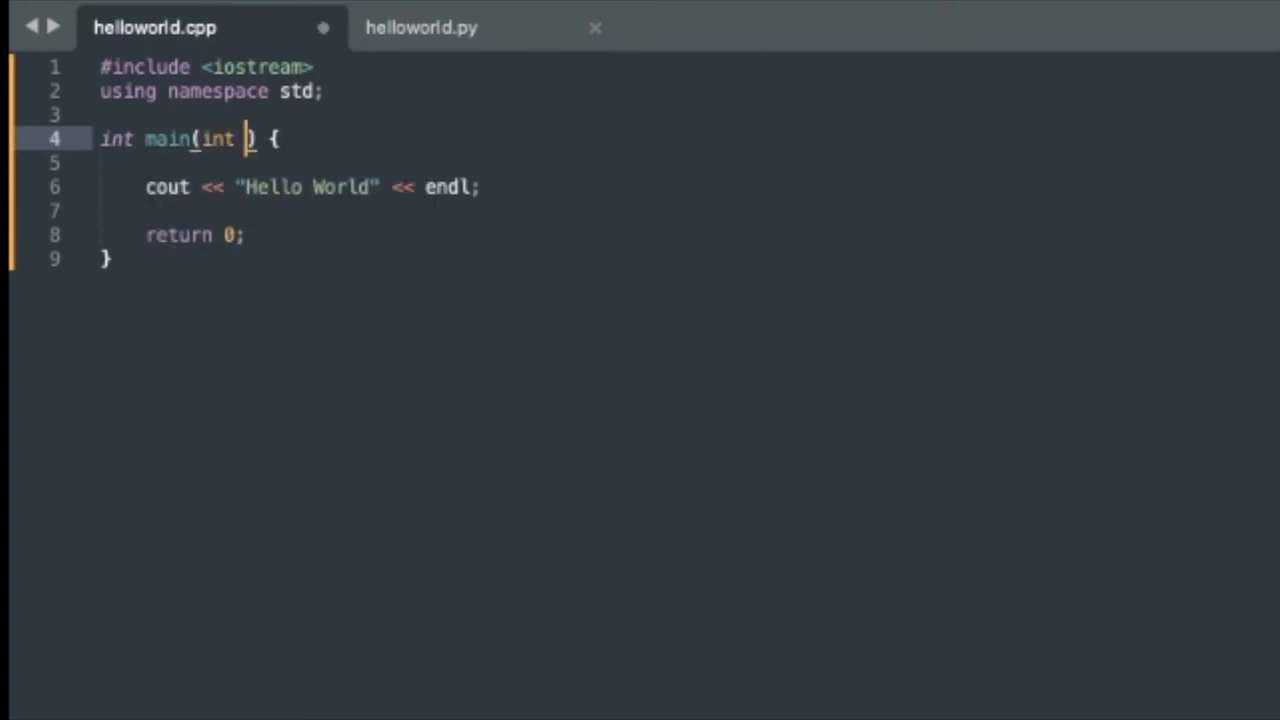
type("argc")
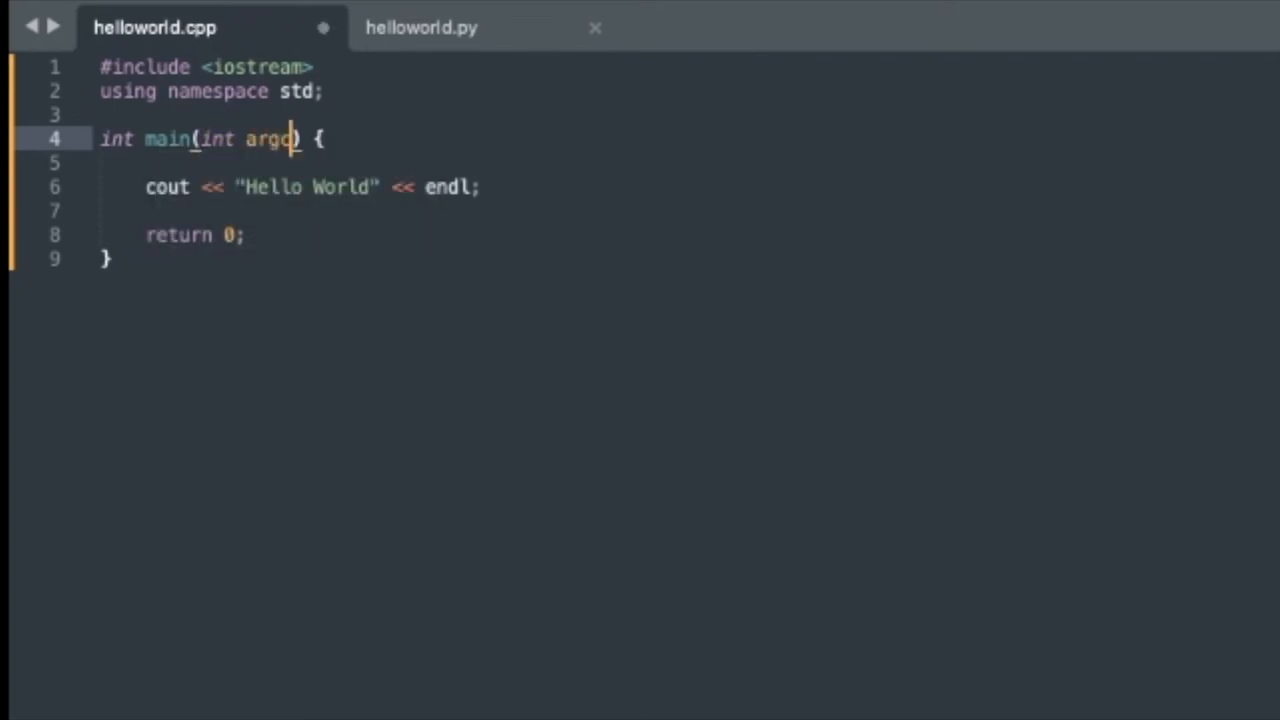
type(", char")
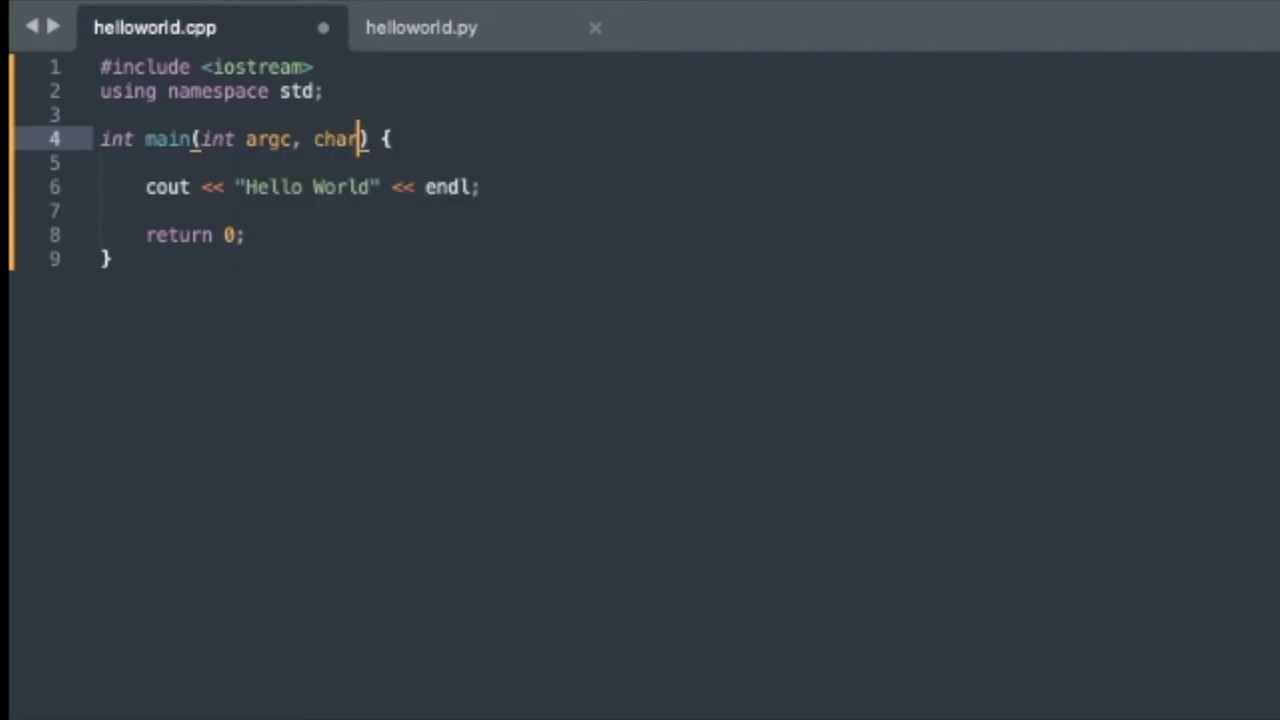
type("* arg")
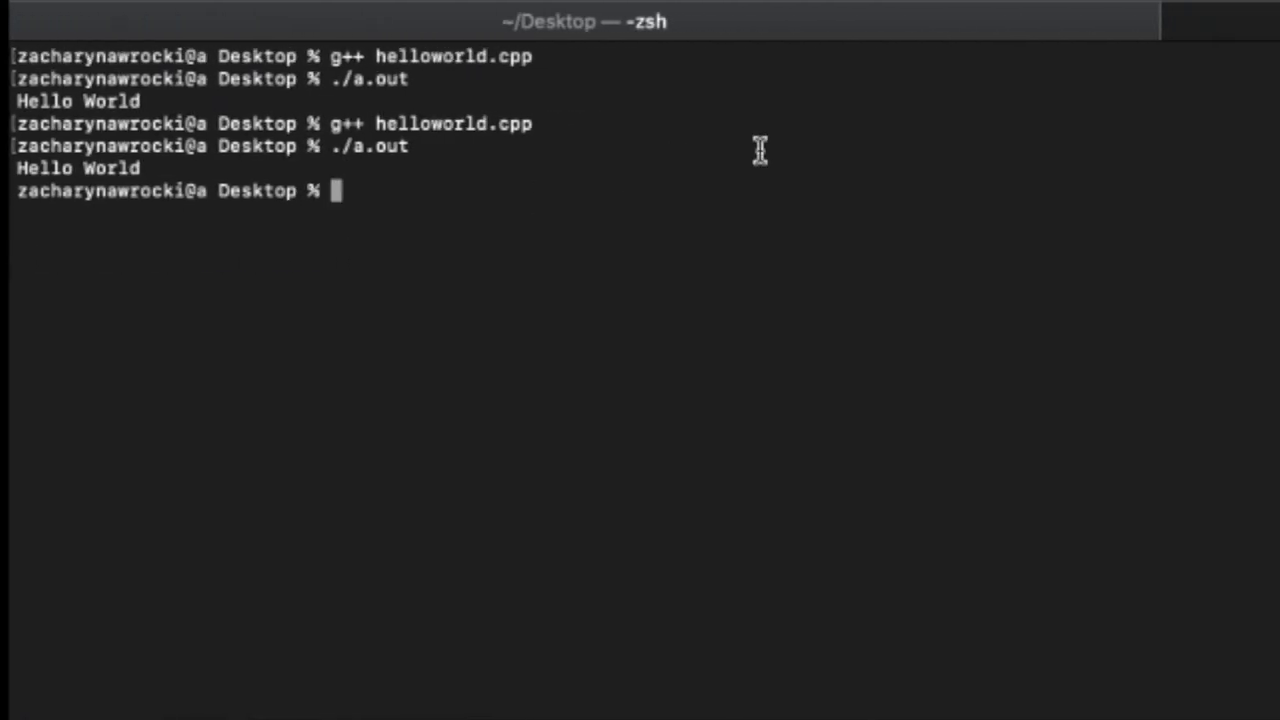
Step: Run ./a.out divide 3 2 at the Terminal prompt
type("./a")
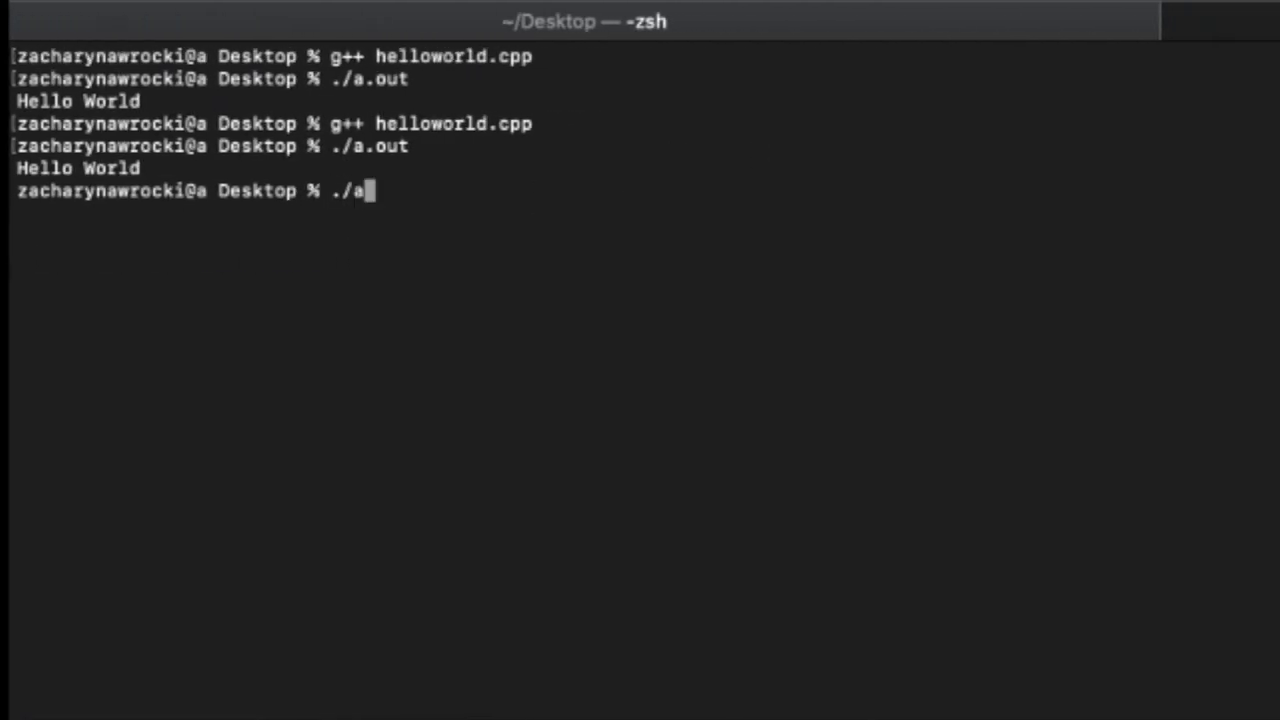
type(".o")
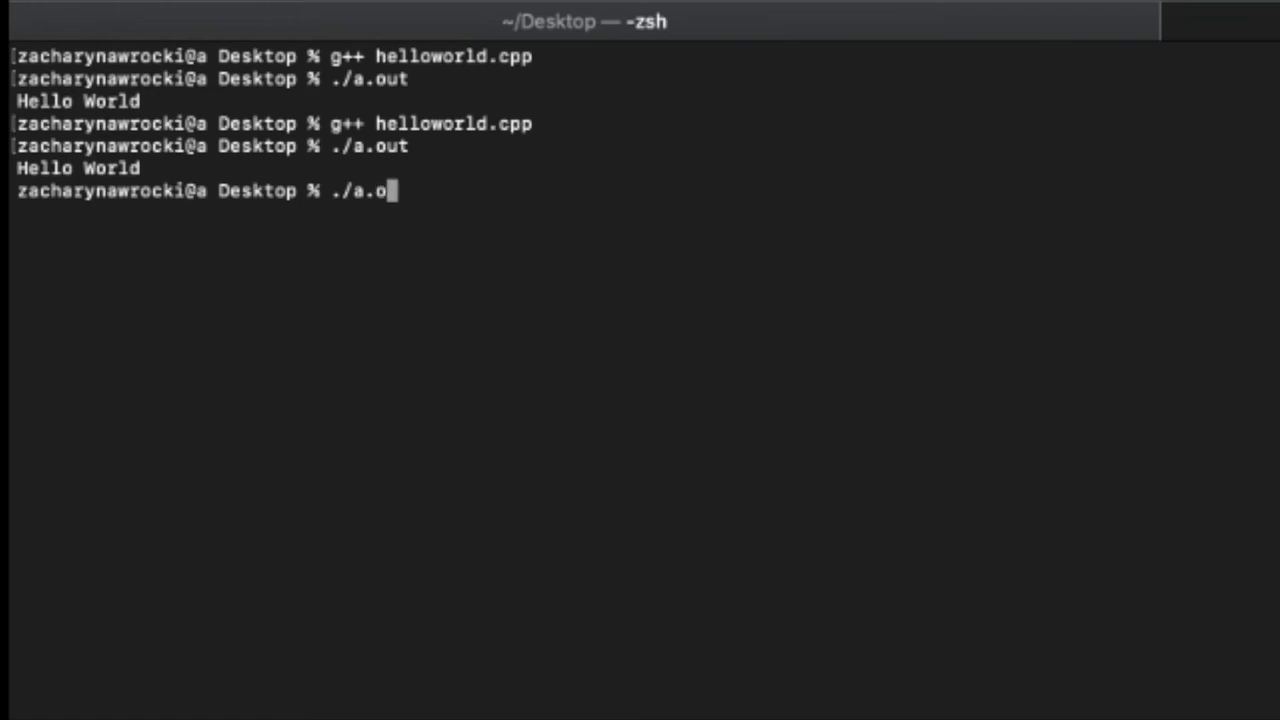
type("ut")
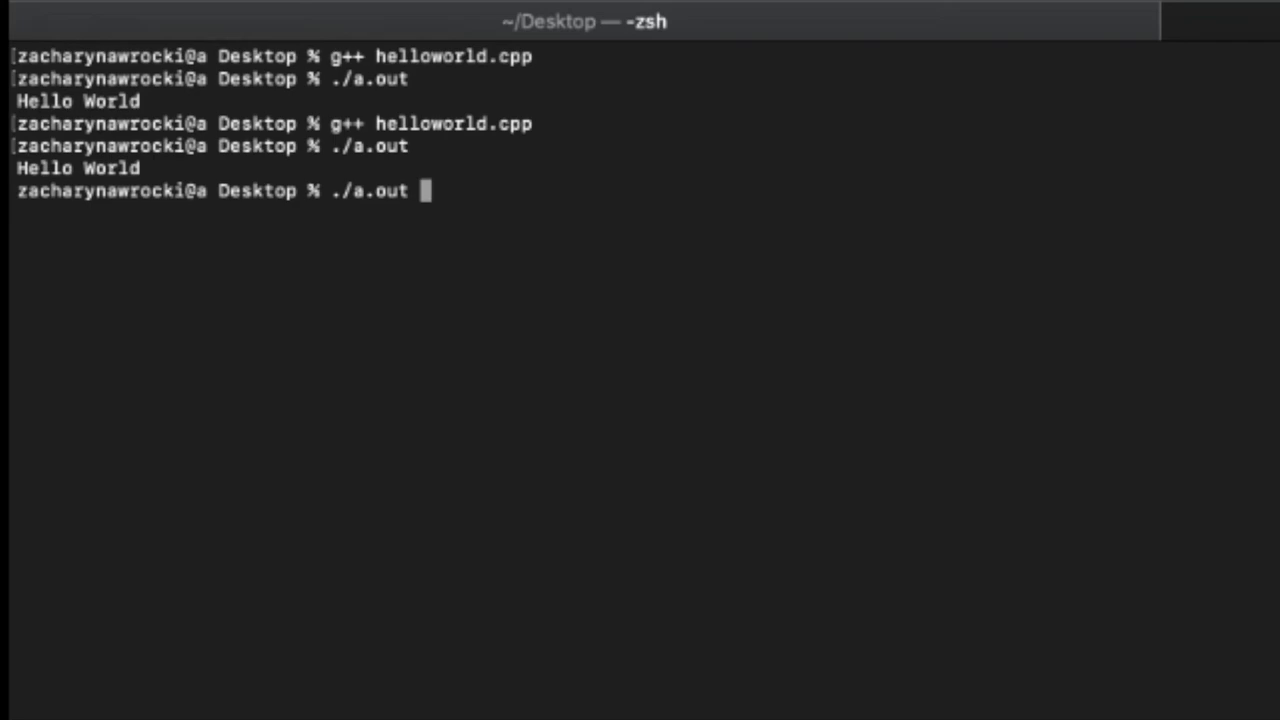
type("di")
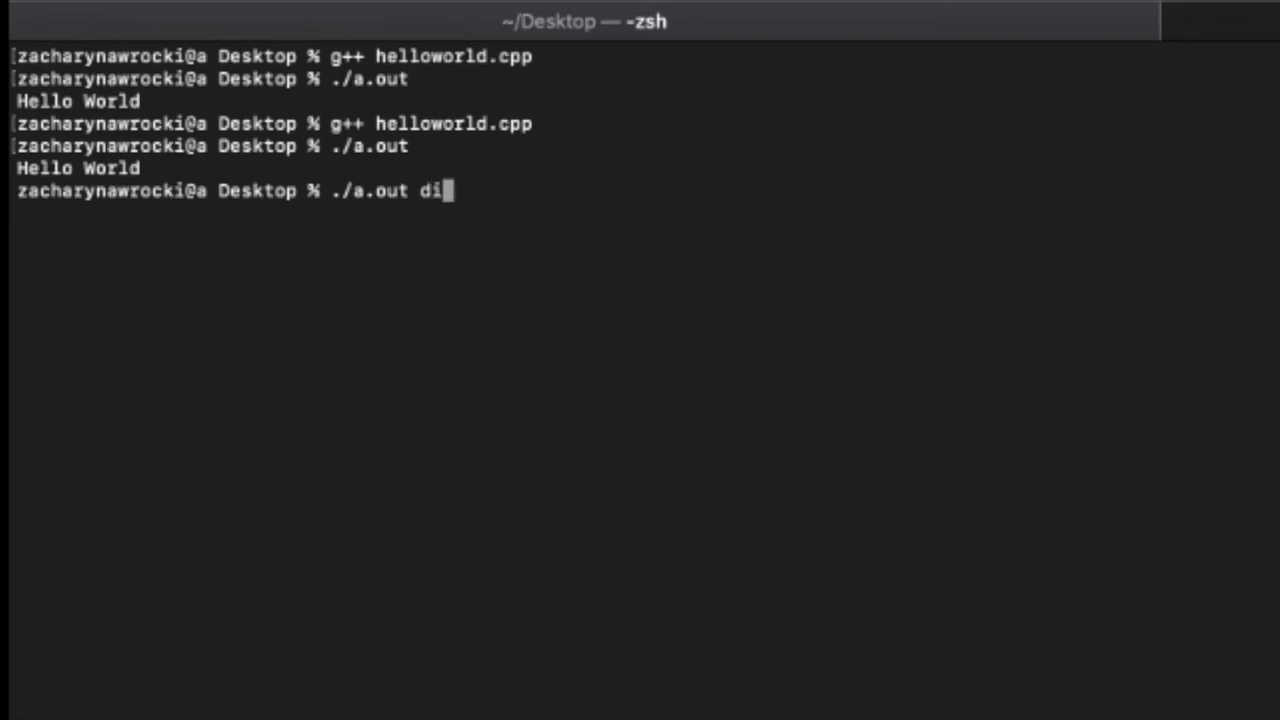
type("vide")
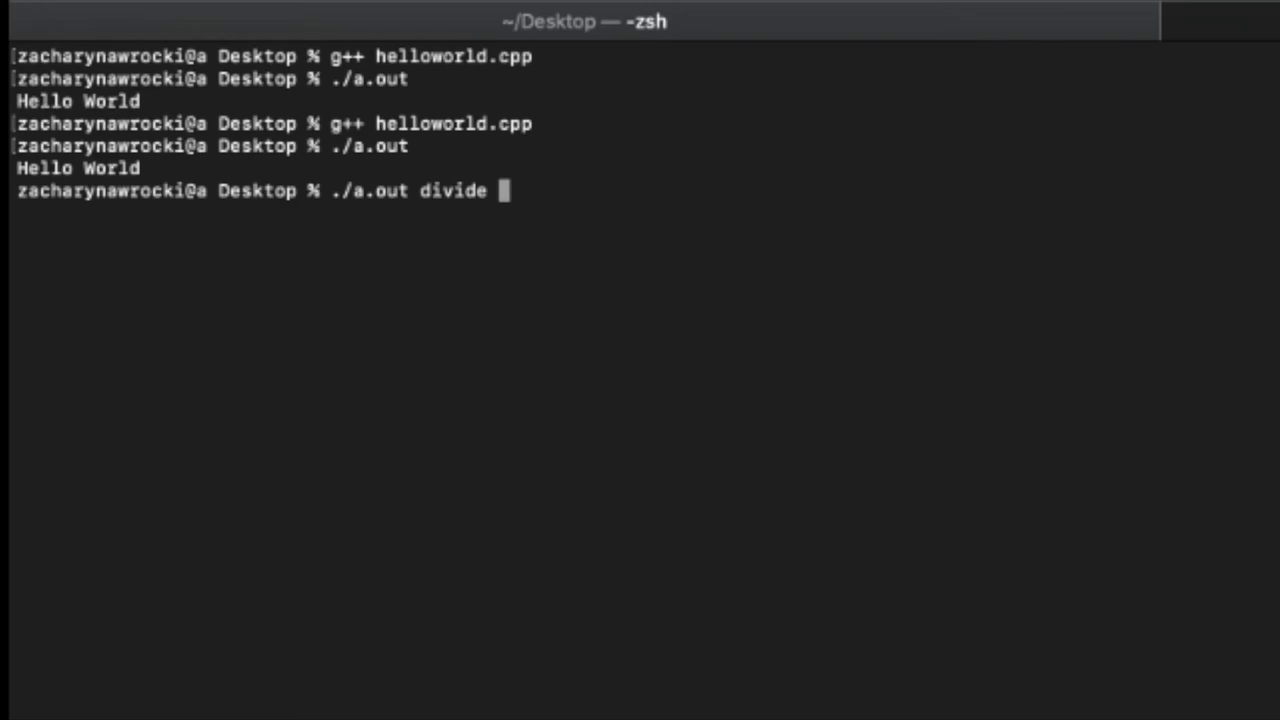
type("3 2")
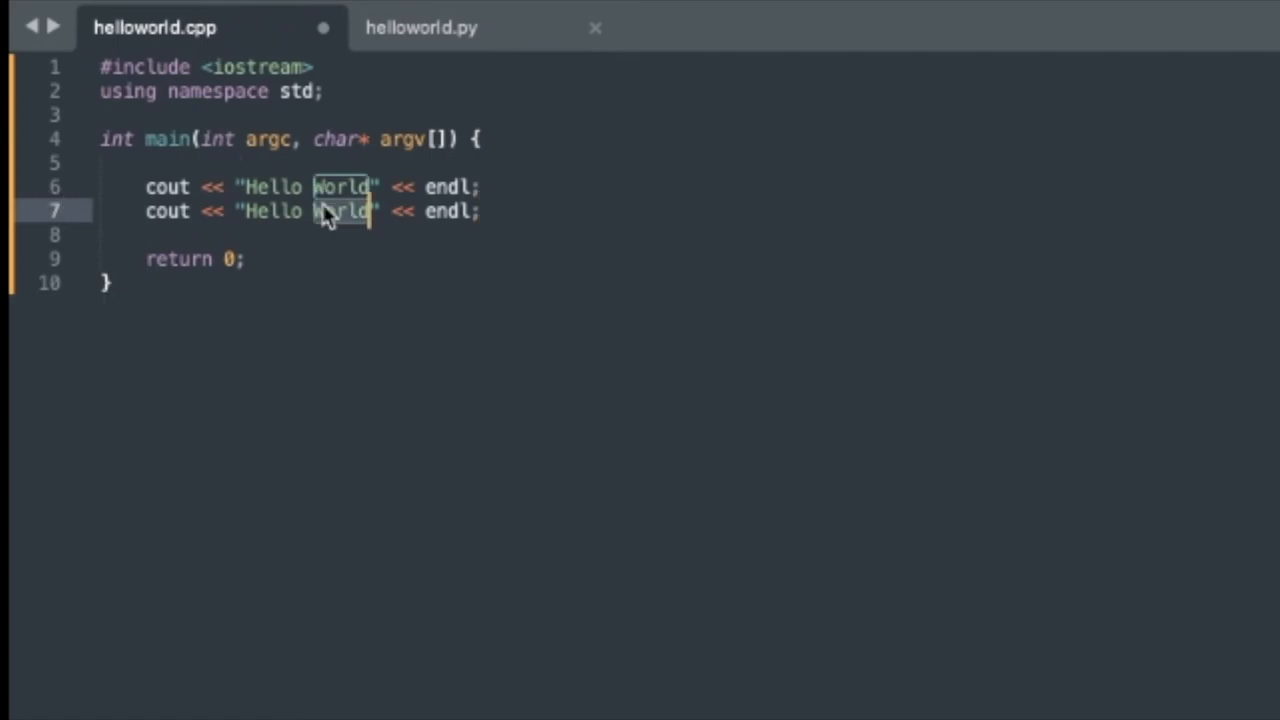
Step: Replace "Hello World" on the duplicated cout line with argc
key("Delete")
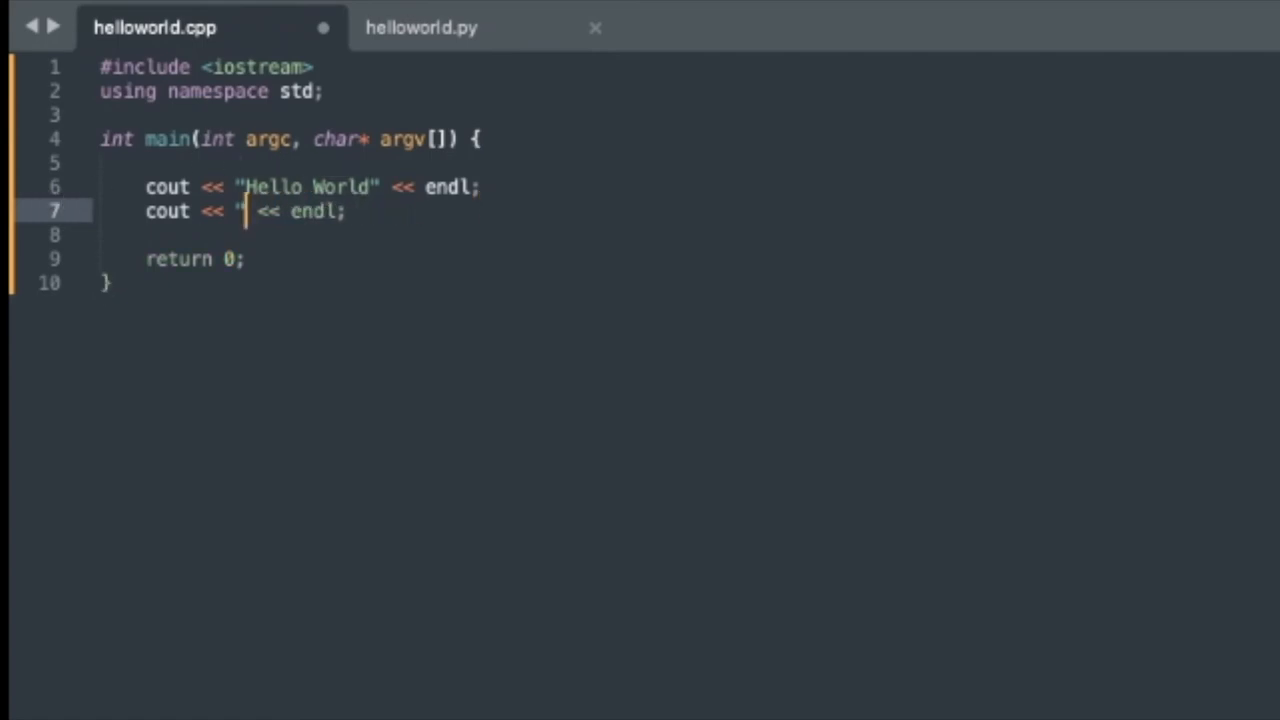
type("argc")
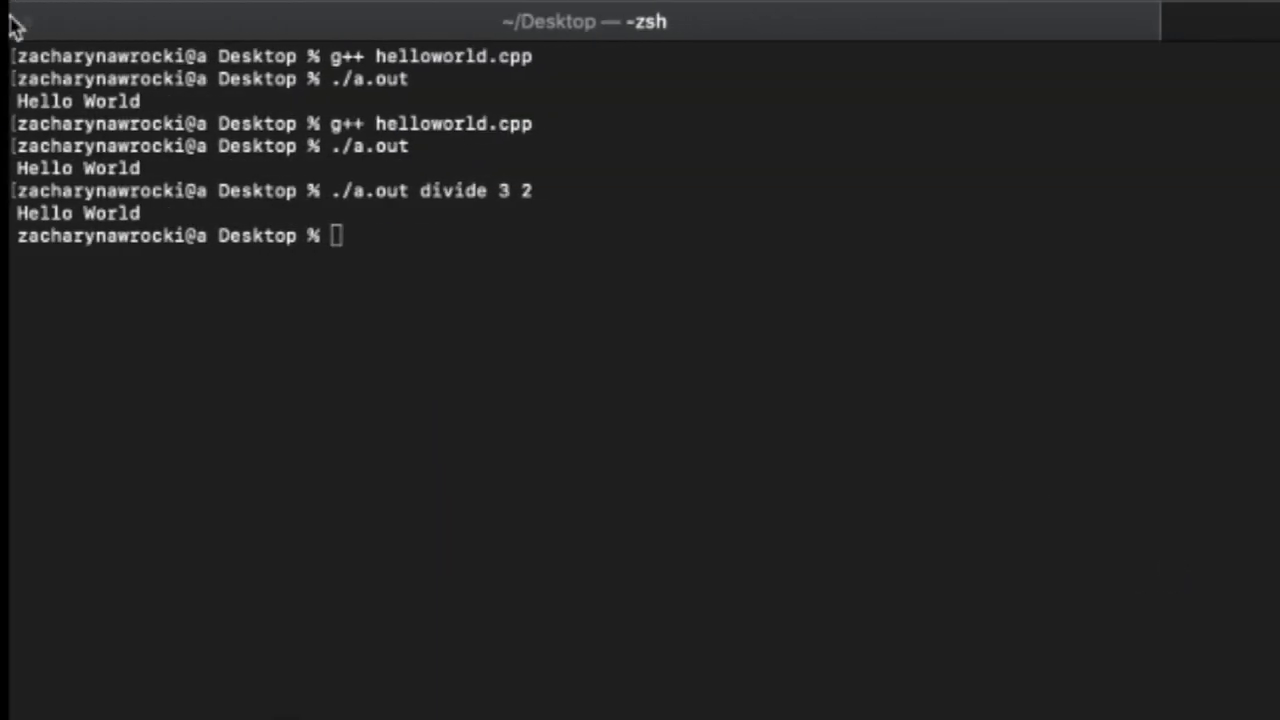
double_click(344, 190)
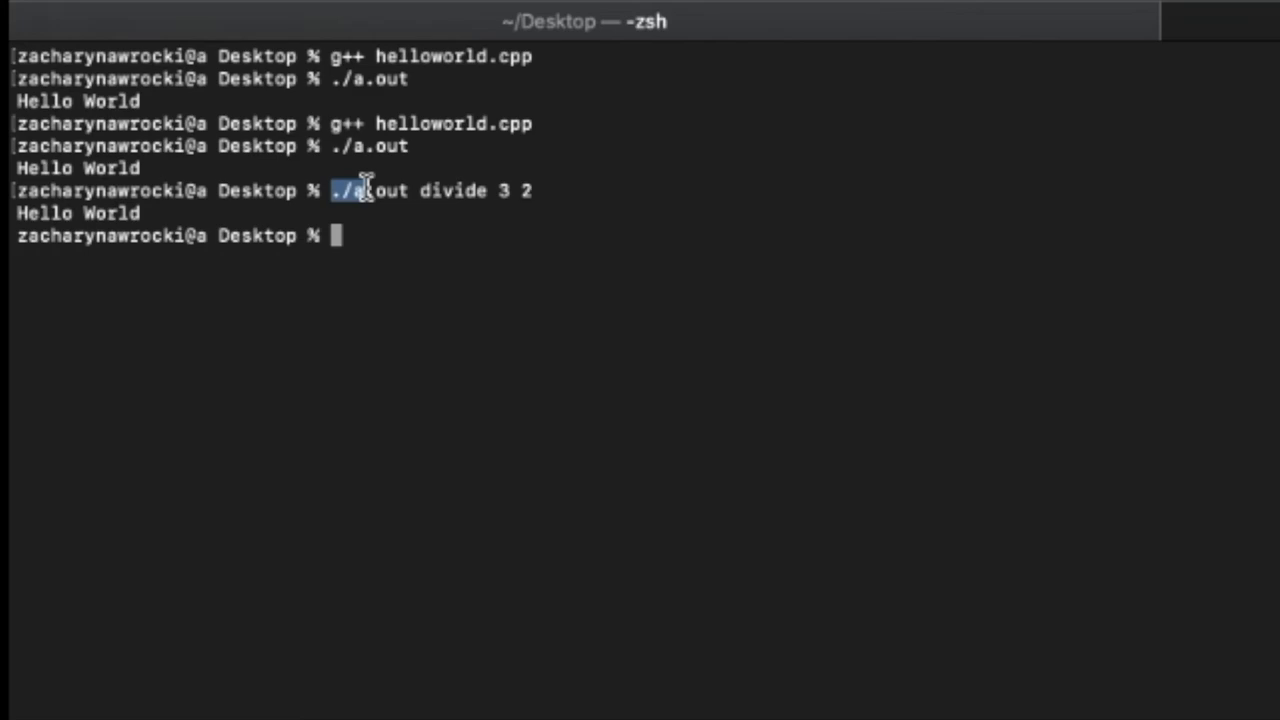
type("./a.out")
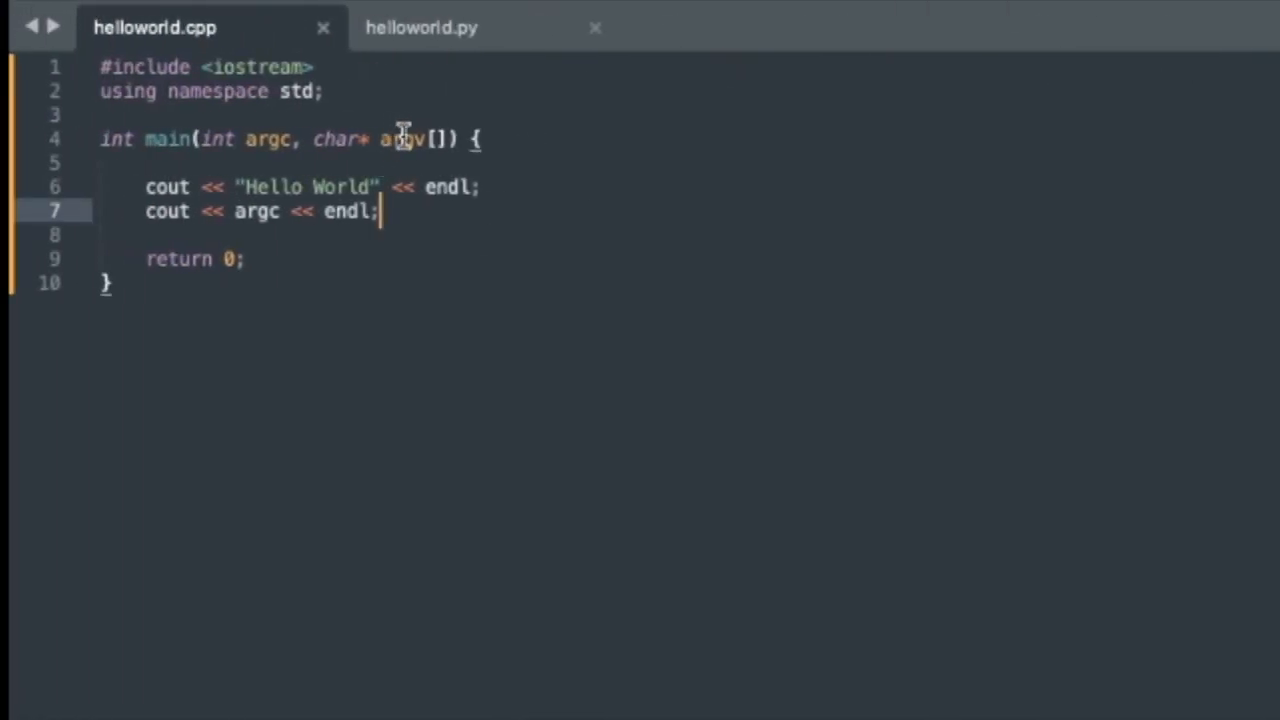
mouse_move(432, 140)
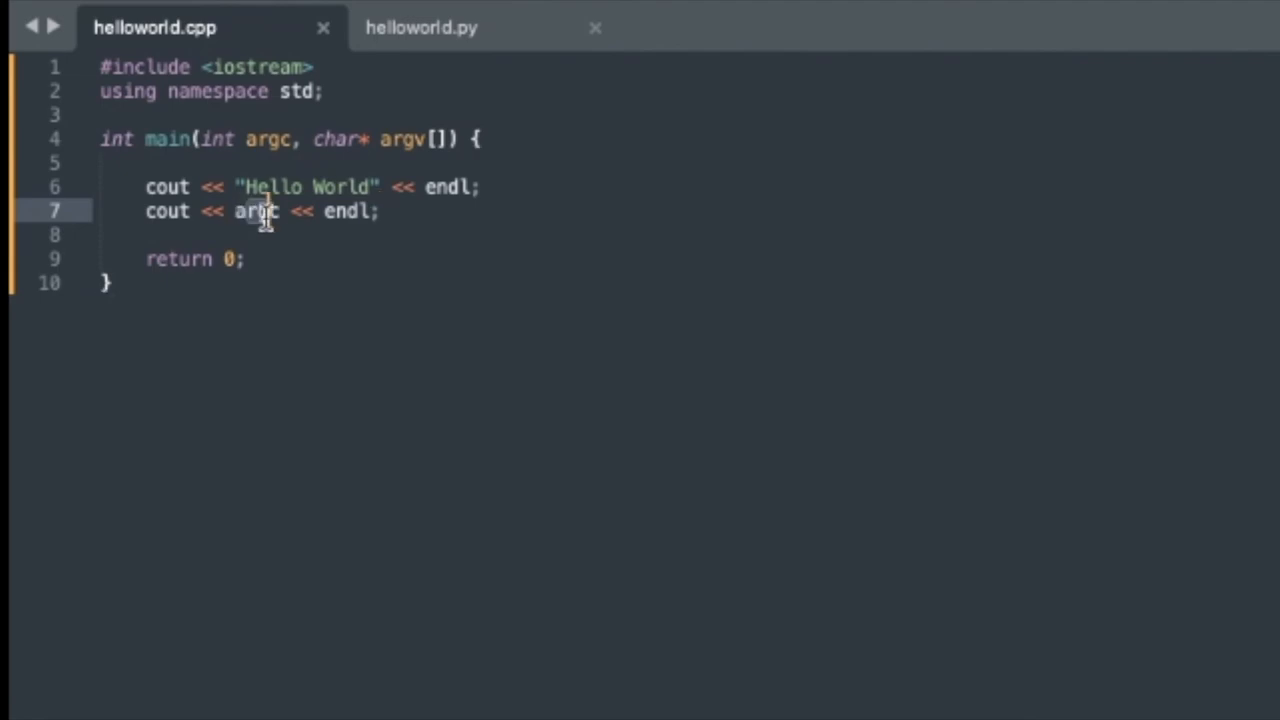
mouse_move(272, 224)
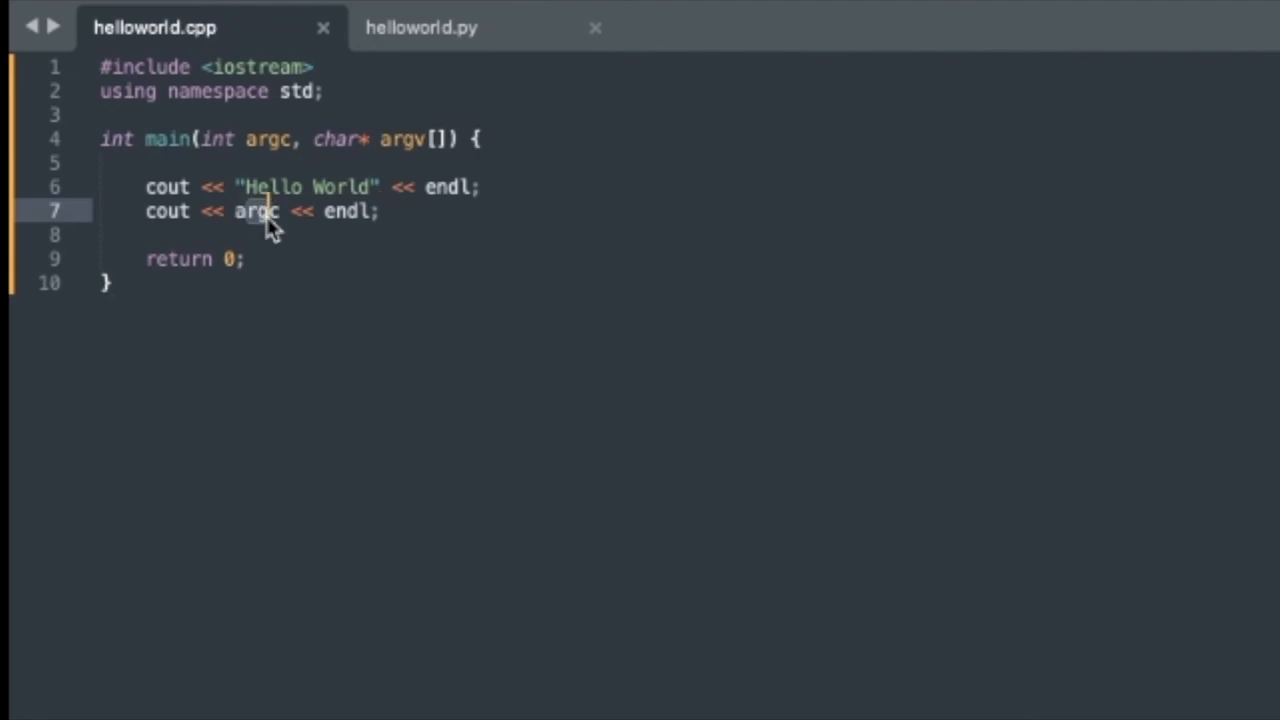
double_click(256, 212)
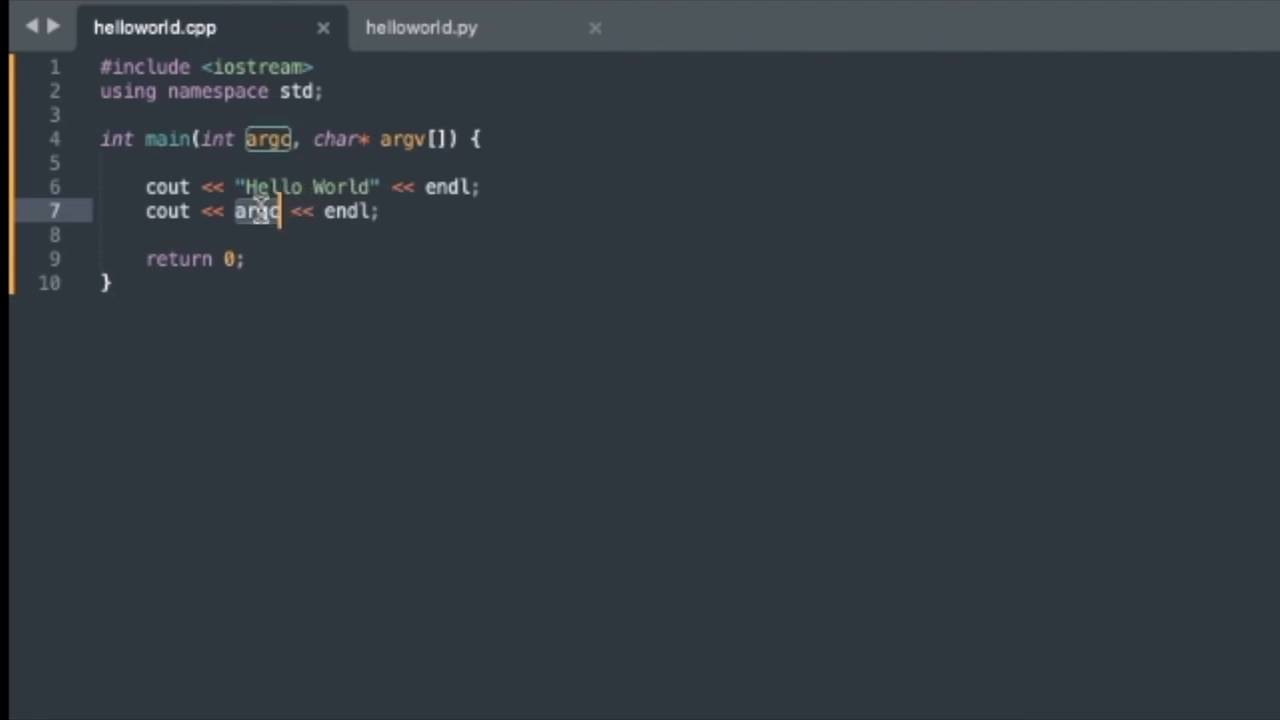
mouse_move(264, 220)
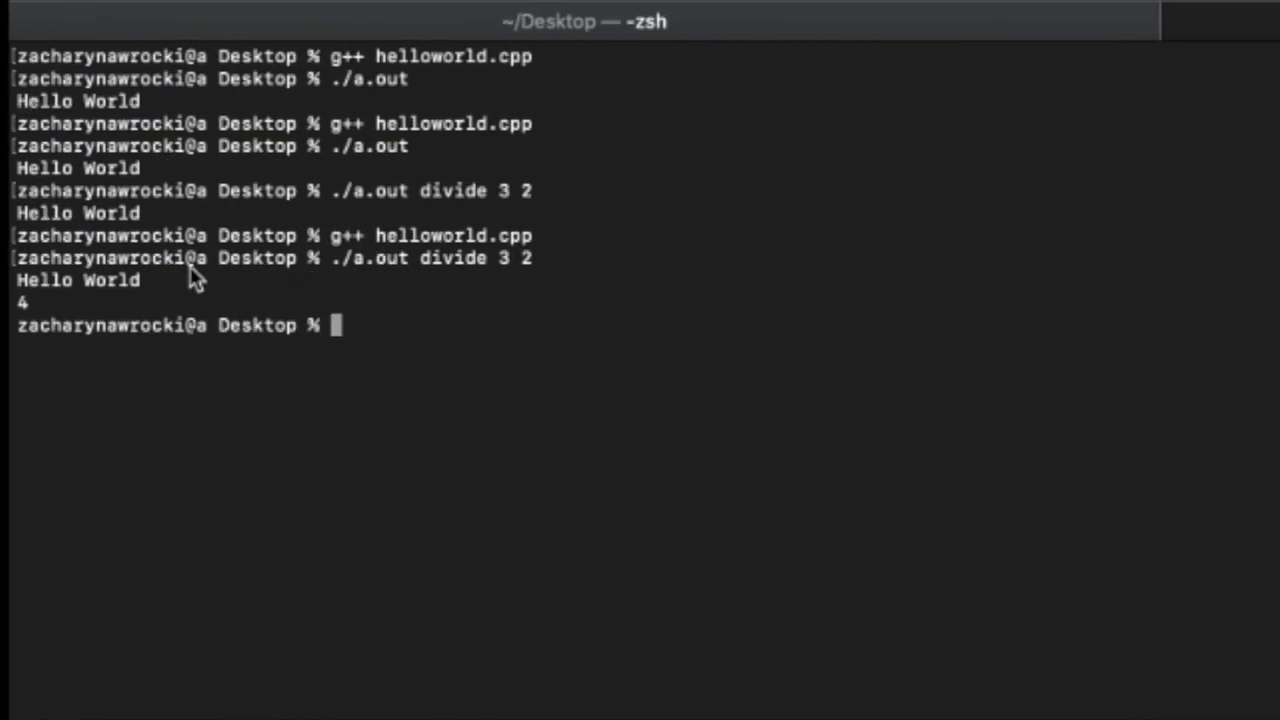
mouse_move(452, 272)
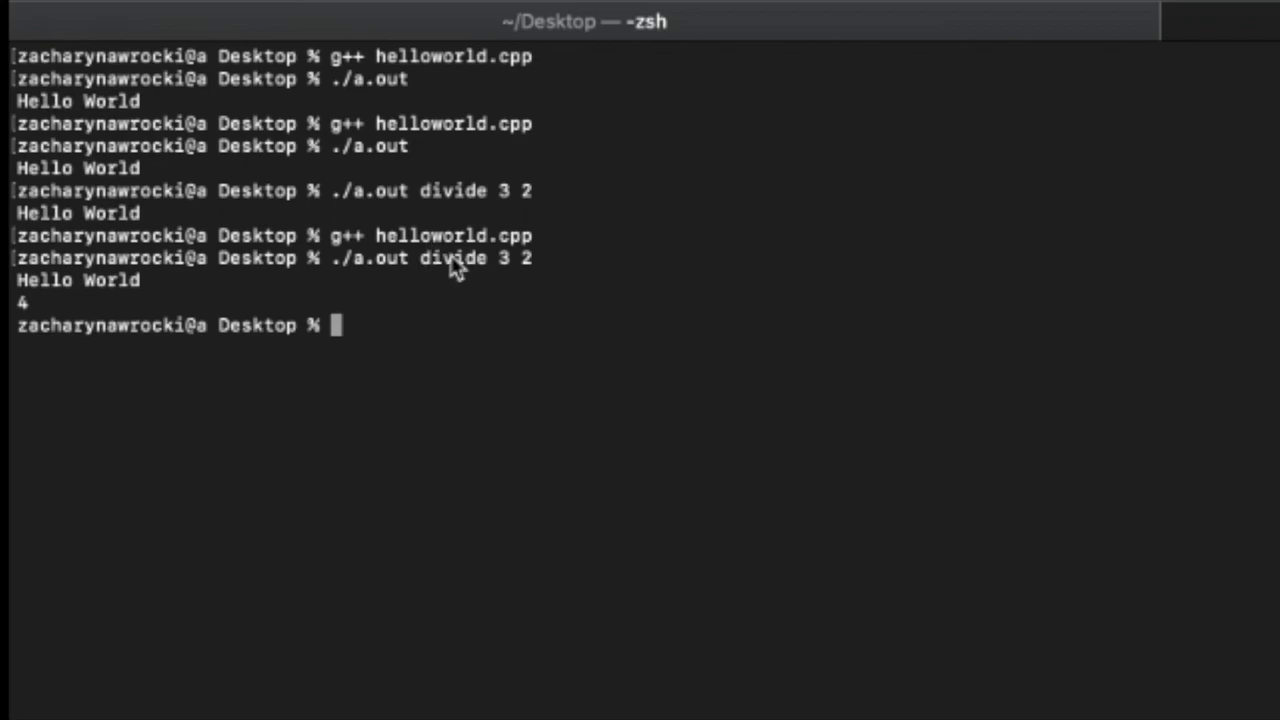
mouse_move(510, 272)
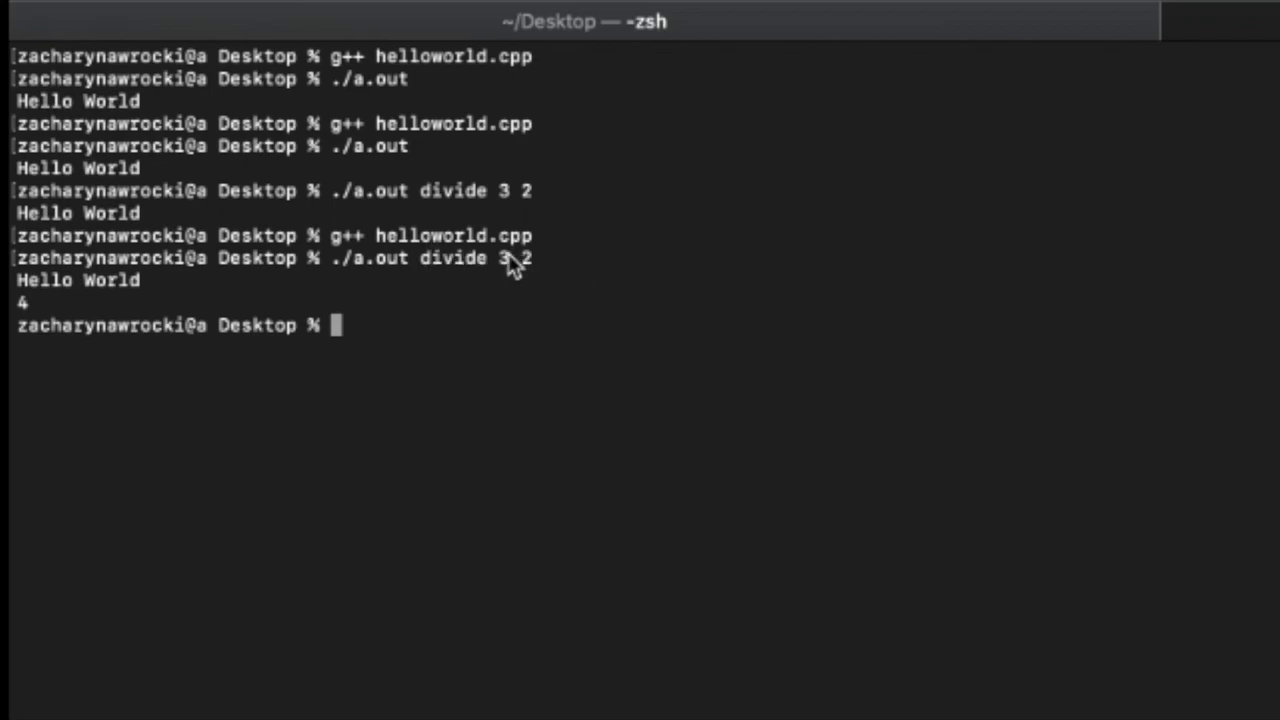
mouse_move(542, 276)
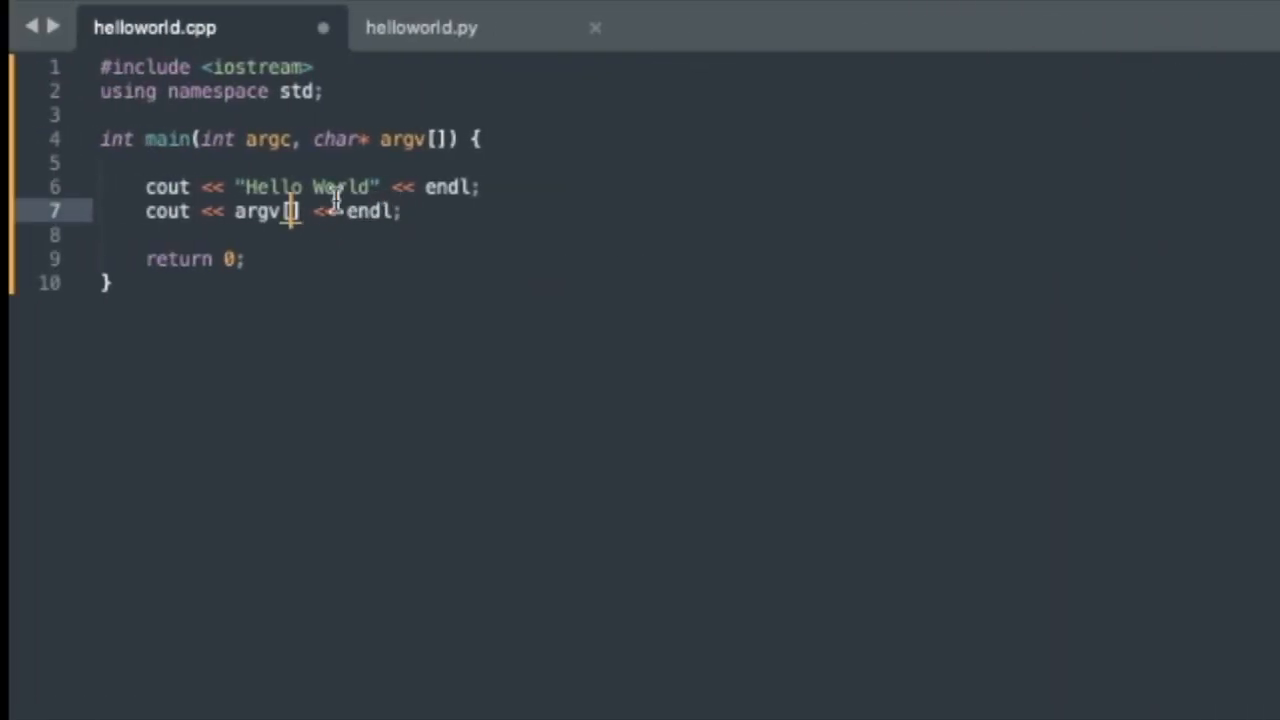
Step: Recompile and rerun ./a.out divide 3 2 so the output shows Hello World then 4
type("3")
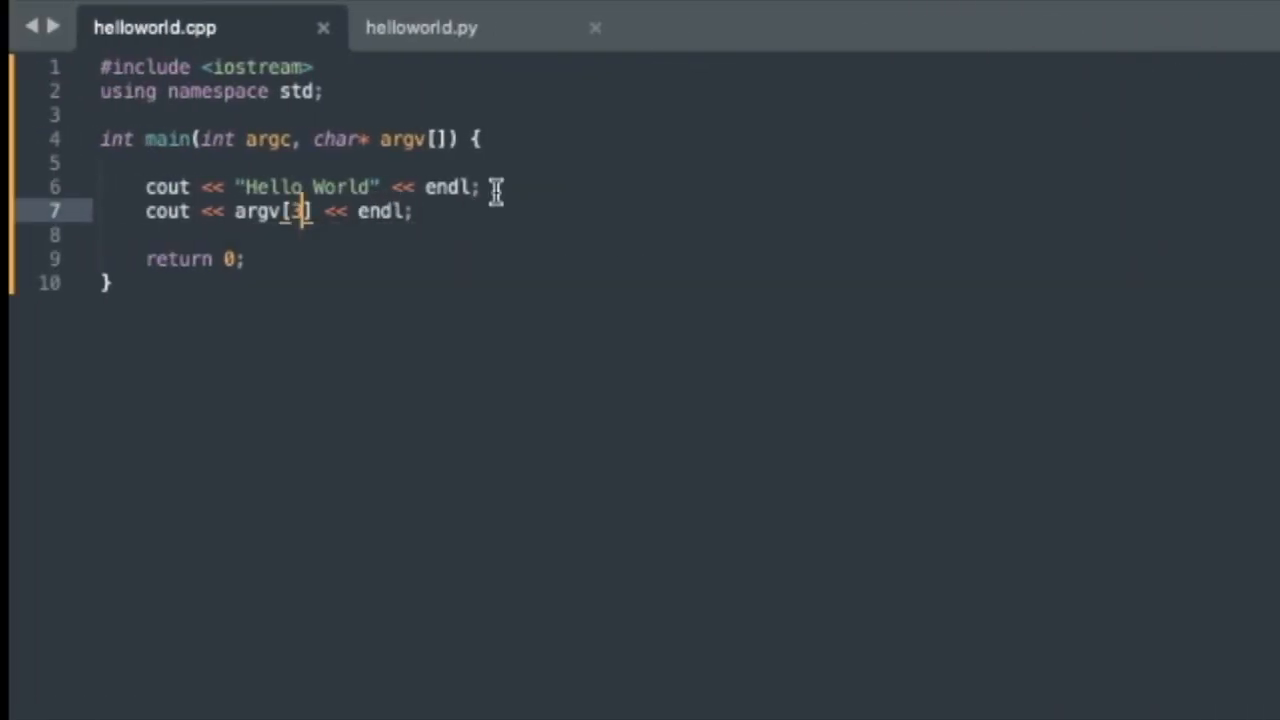